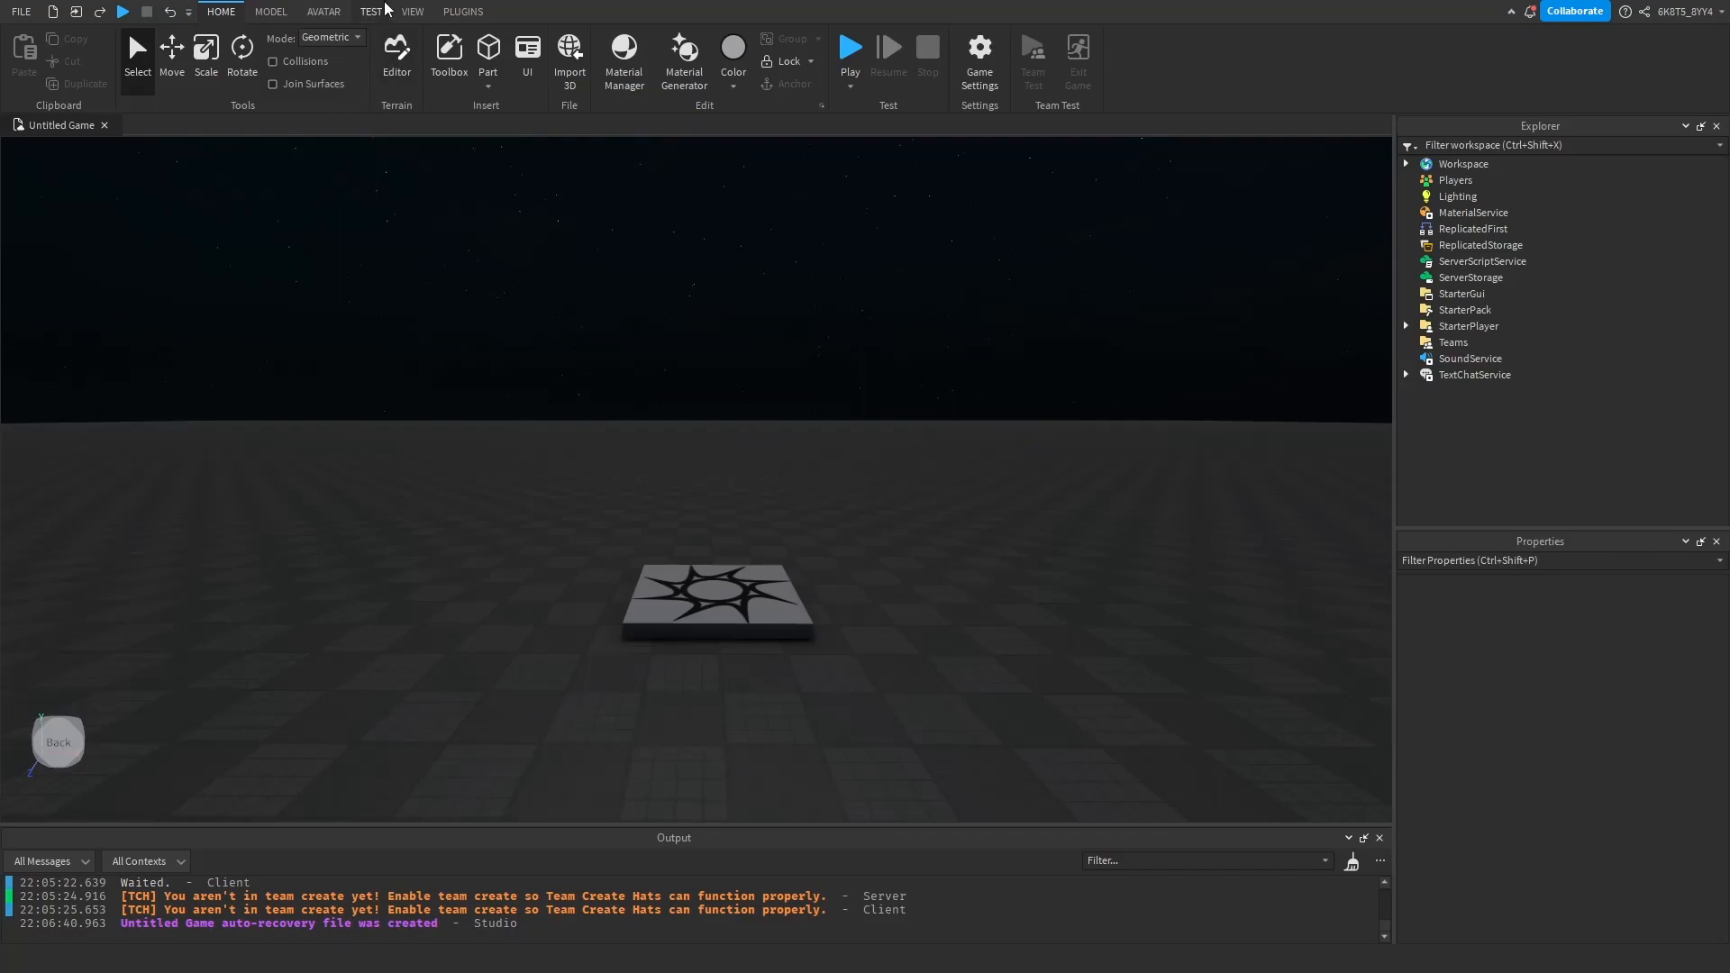
Insert NightVision Simple-V1 from My Models, accept the script warning, and move it into StarterGui
{"action": "left_click", "coordinate": [411, 11]}
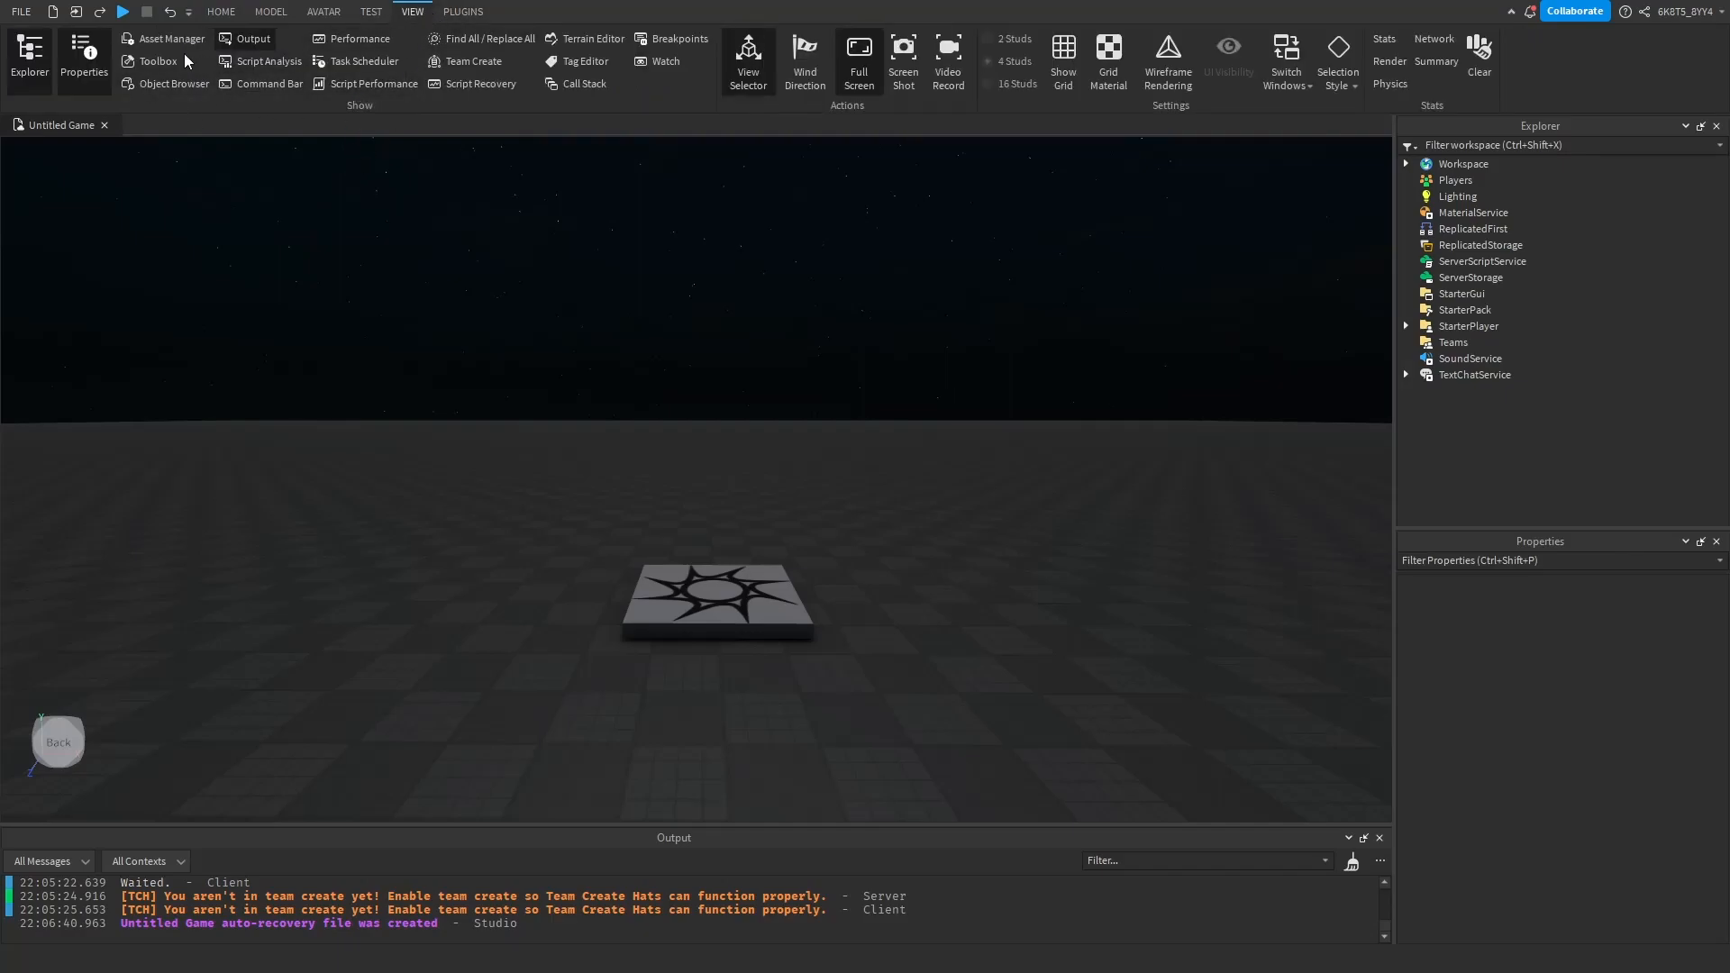
{"action": "left_click", "coordinate": [155, 61]}
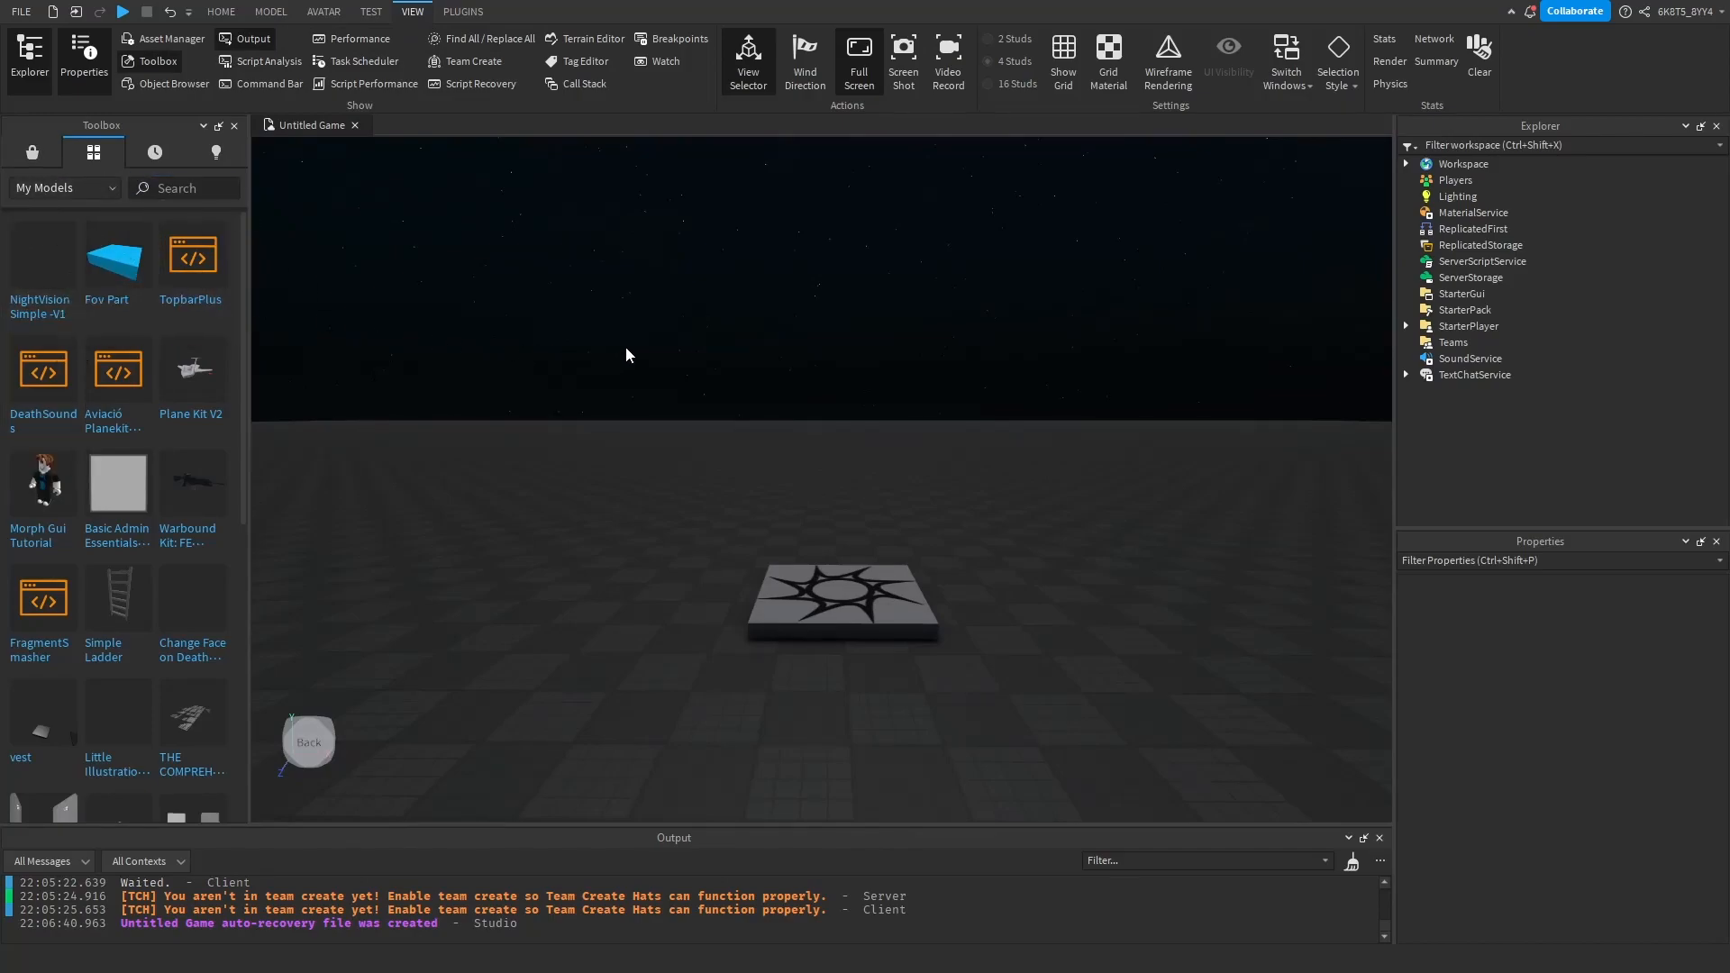
{"action": "left_click", "coordinate": [37, 256]}
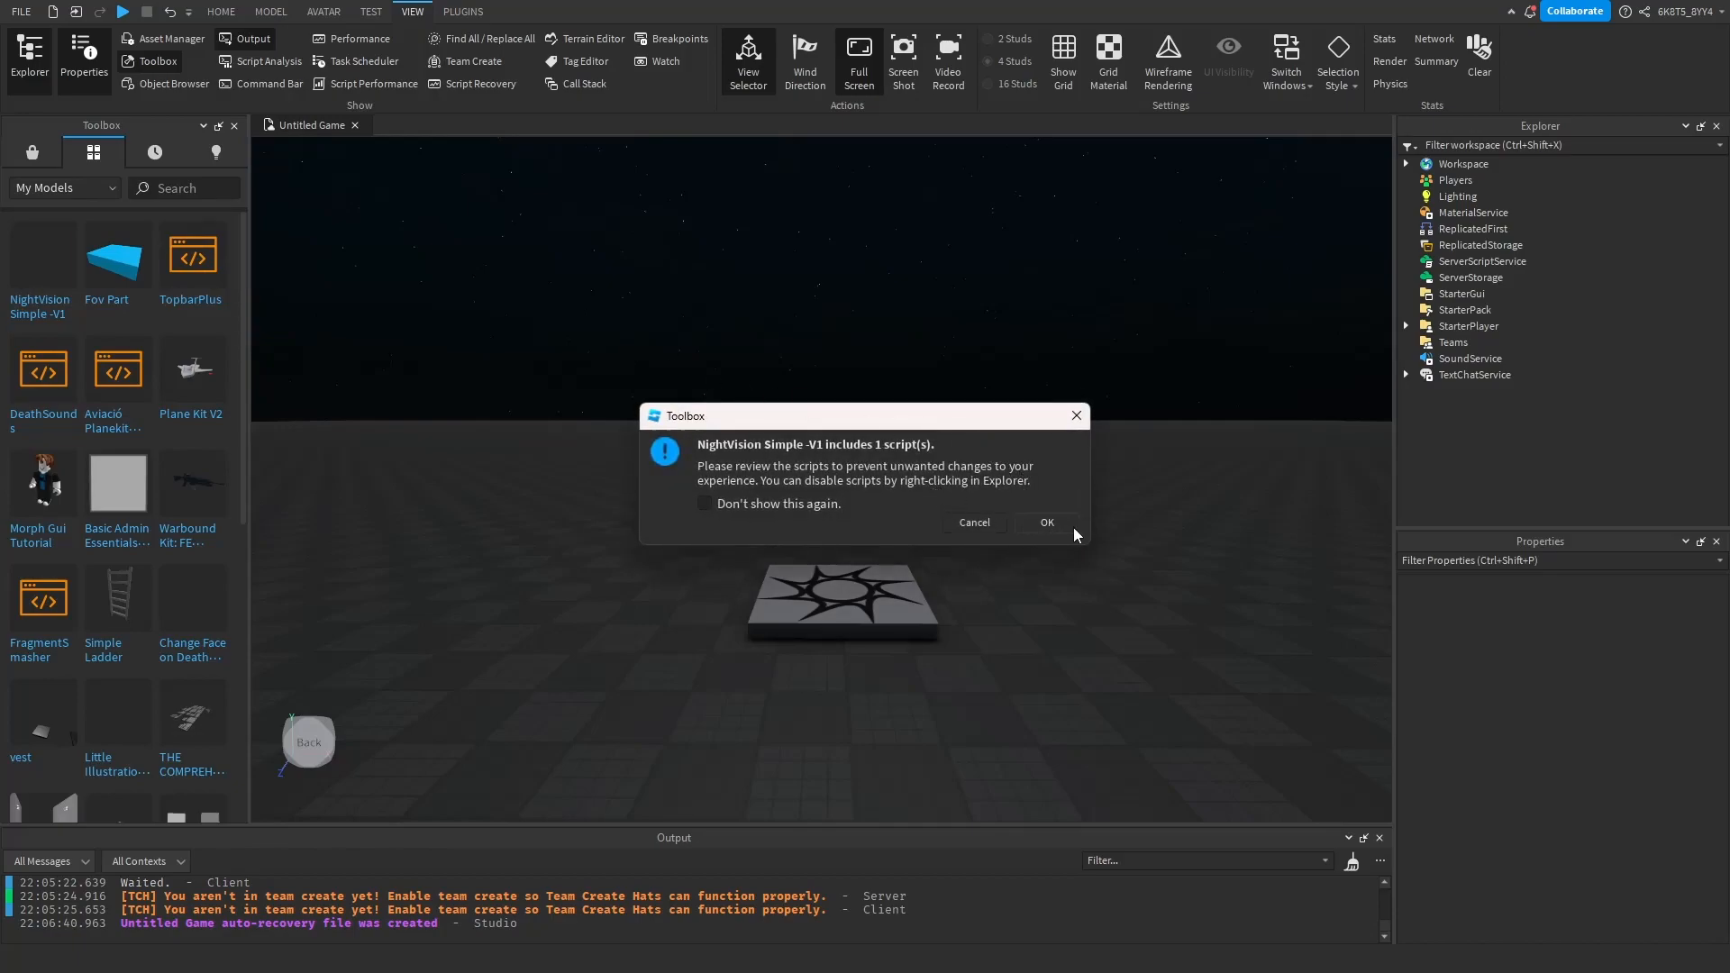
{"action": "left_click", "coordinate": [1045, 523]}
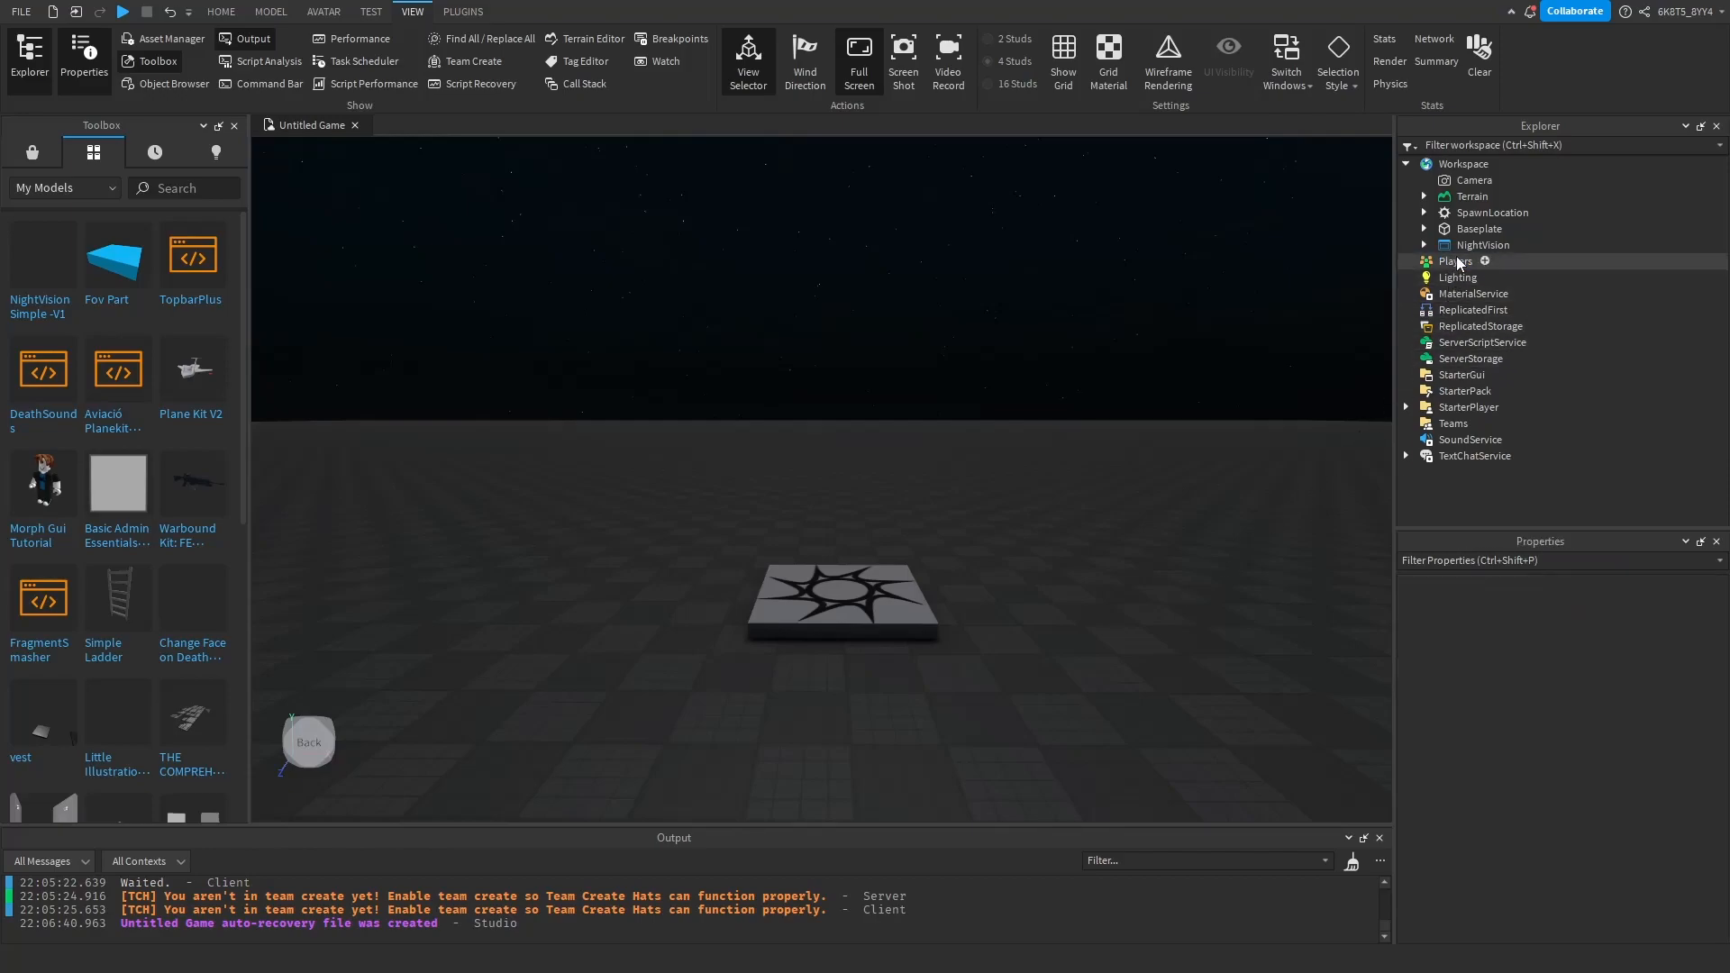
{"action": "left_click", "coordinate": [1483, 243]}
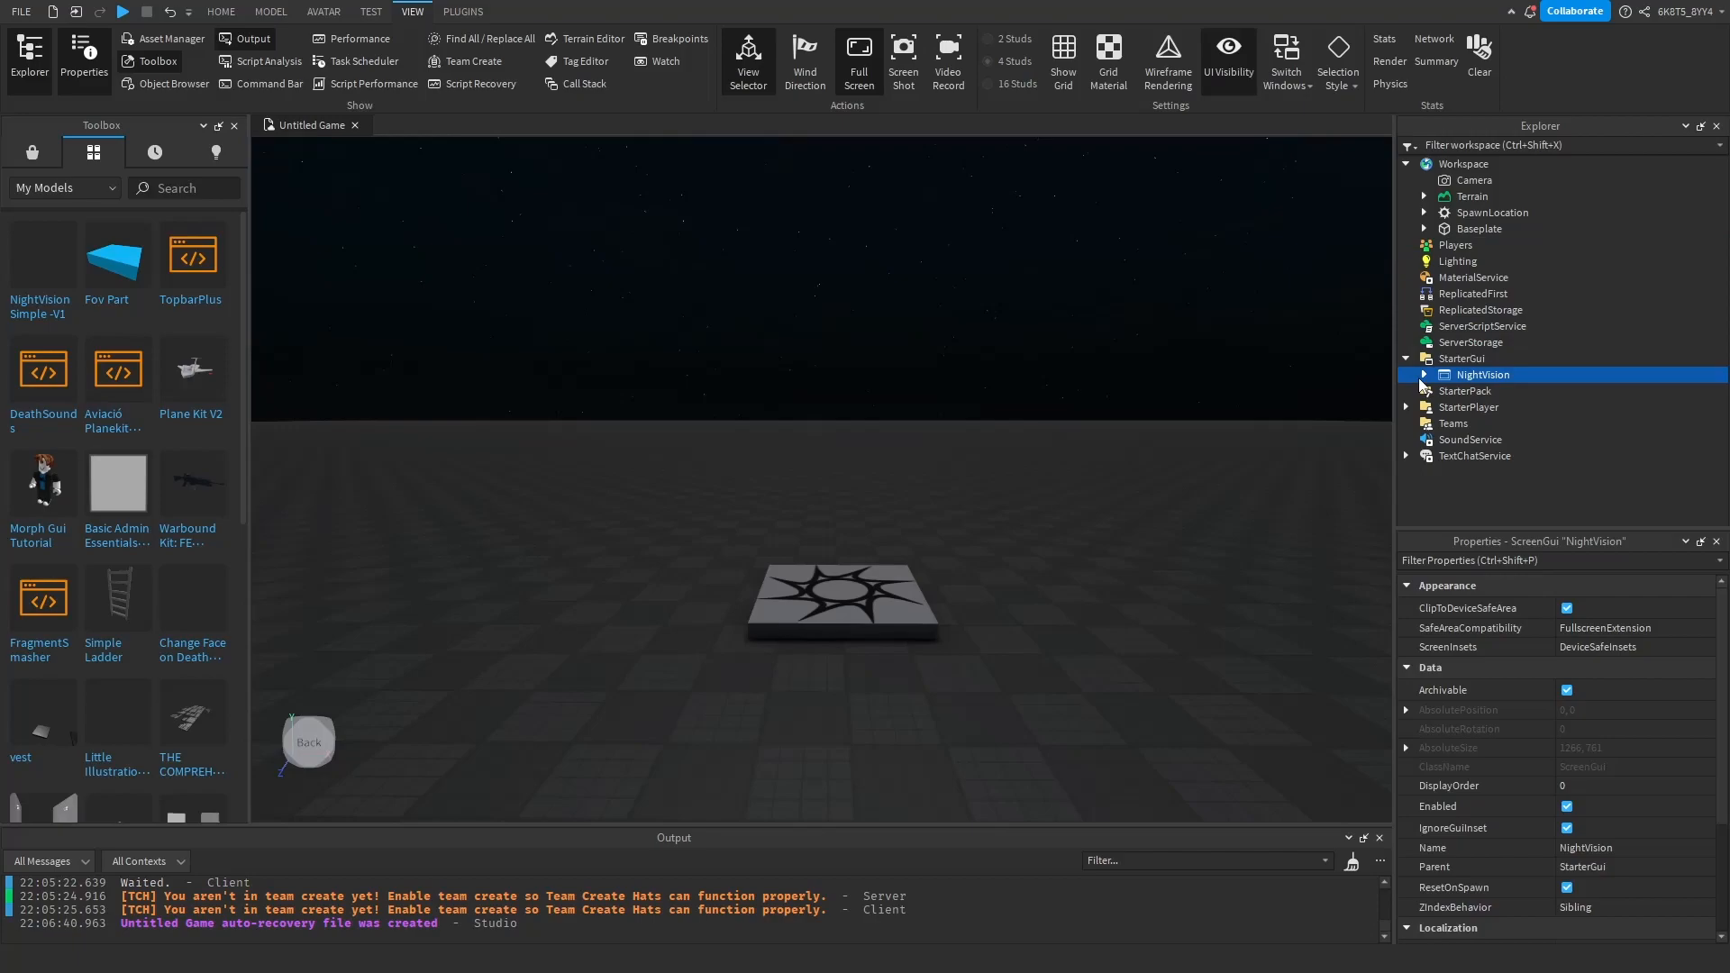
Expand NightVision in Explorer to show Bloom, NightVision, LocalScript, Cap and Static, back on Home
{"action": "left_click", "coordinate": [1422, 374]}
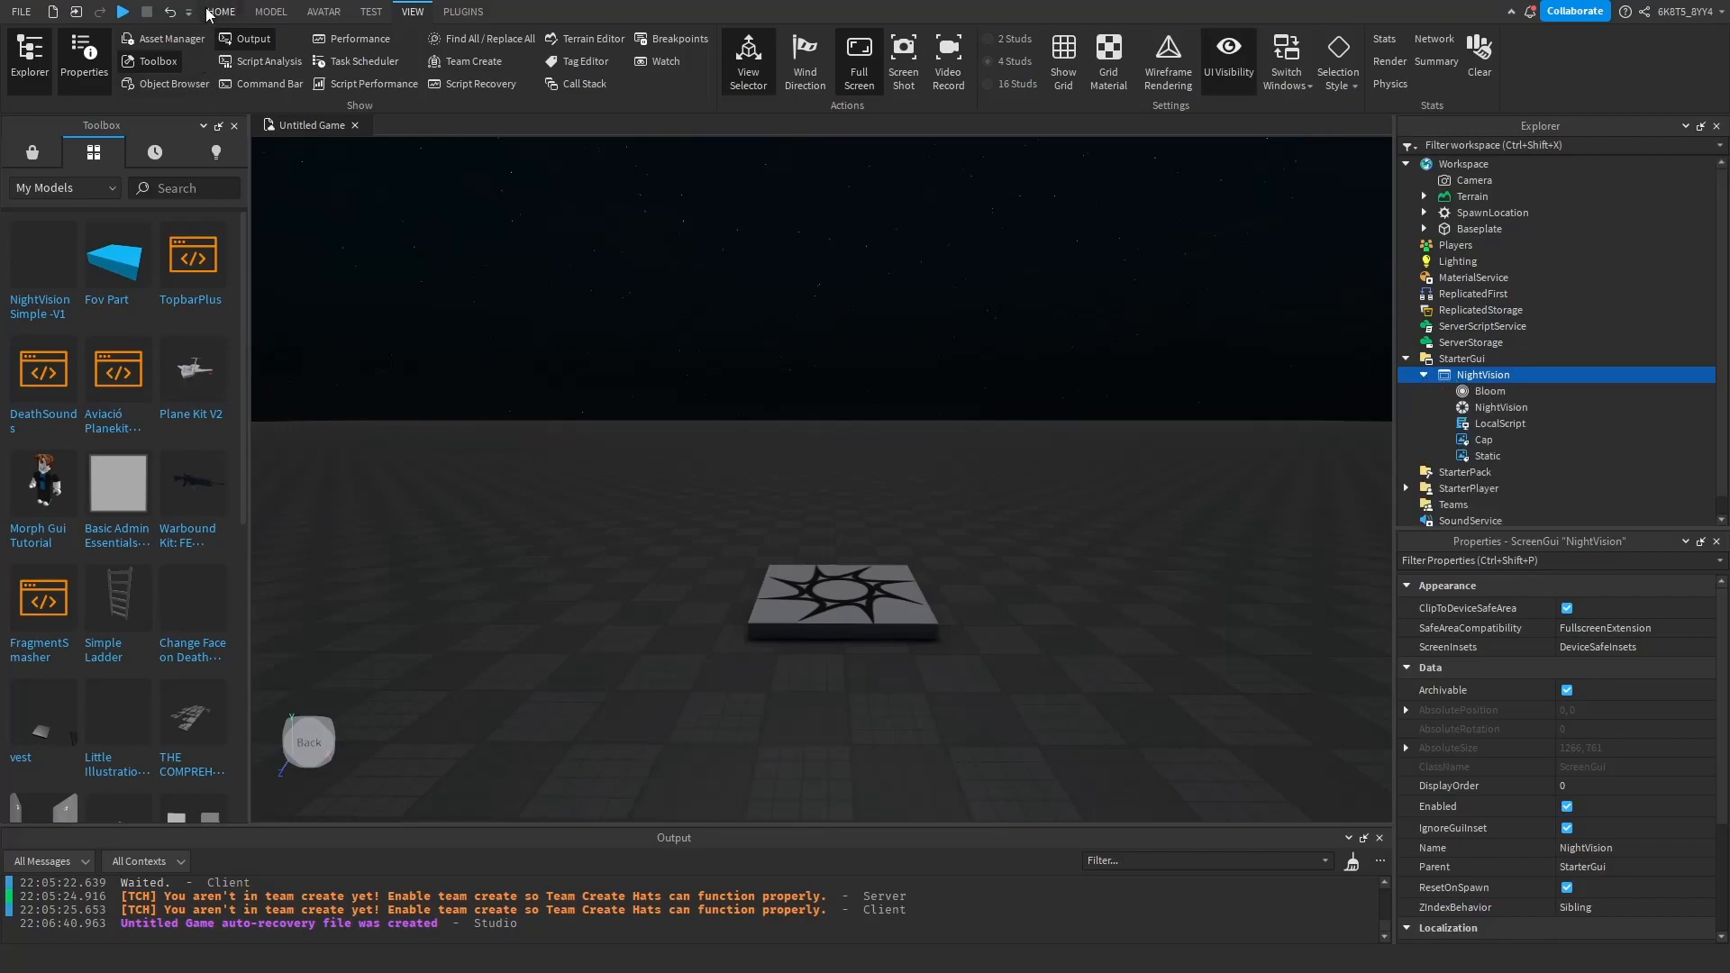
{"action": "left_click", "coordinate": [220, 11]}
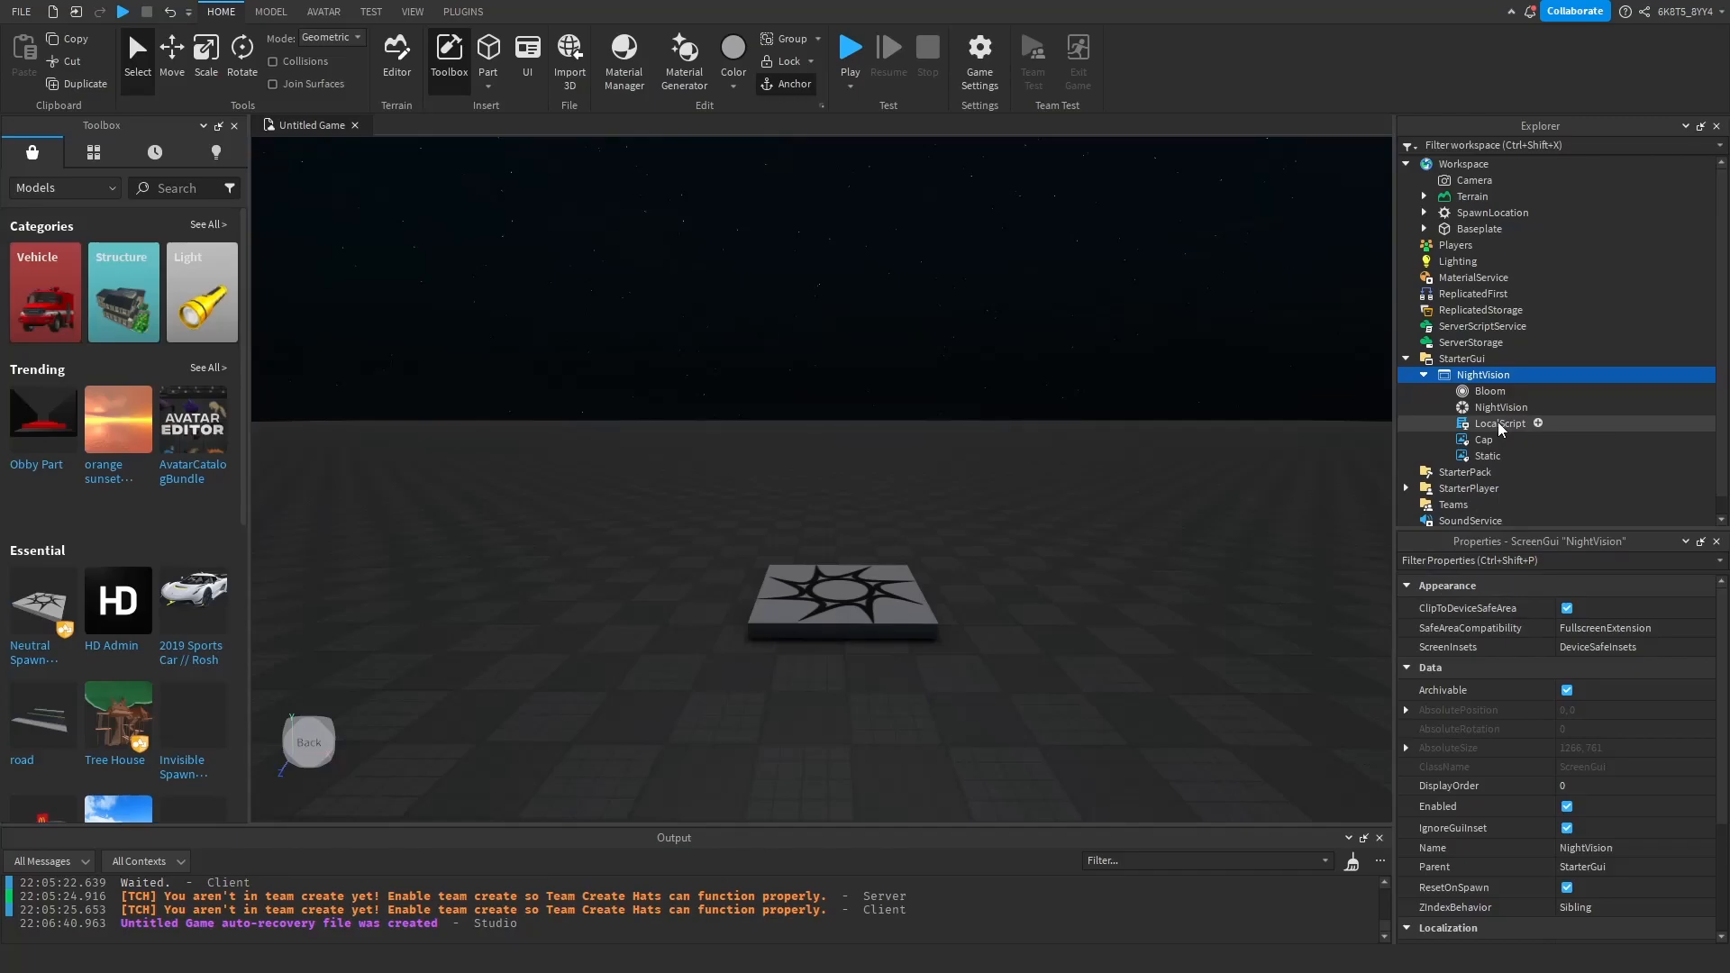
{"action": "mouse_move", "coordinate": [1501, 430]}
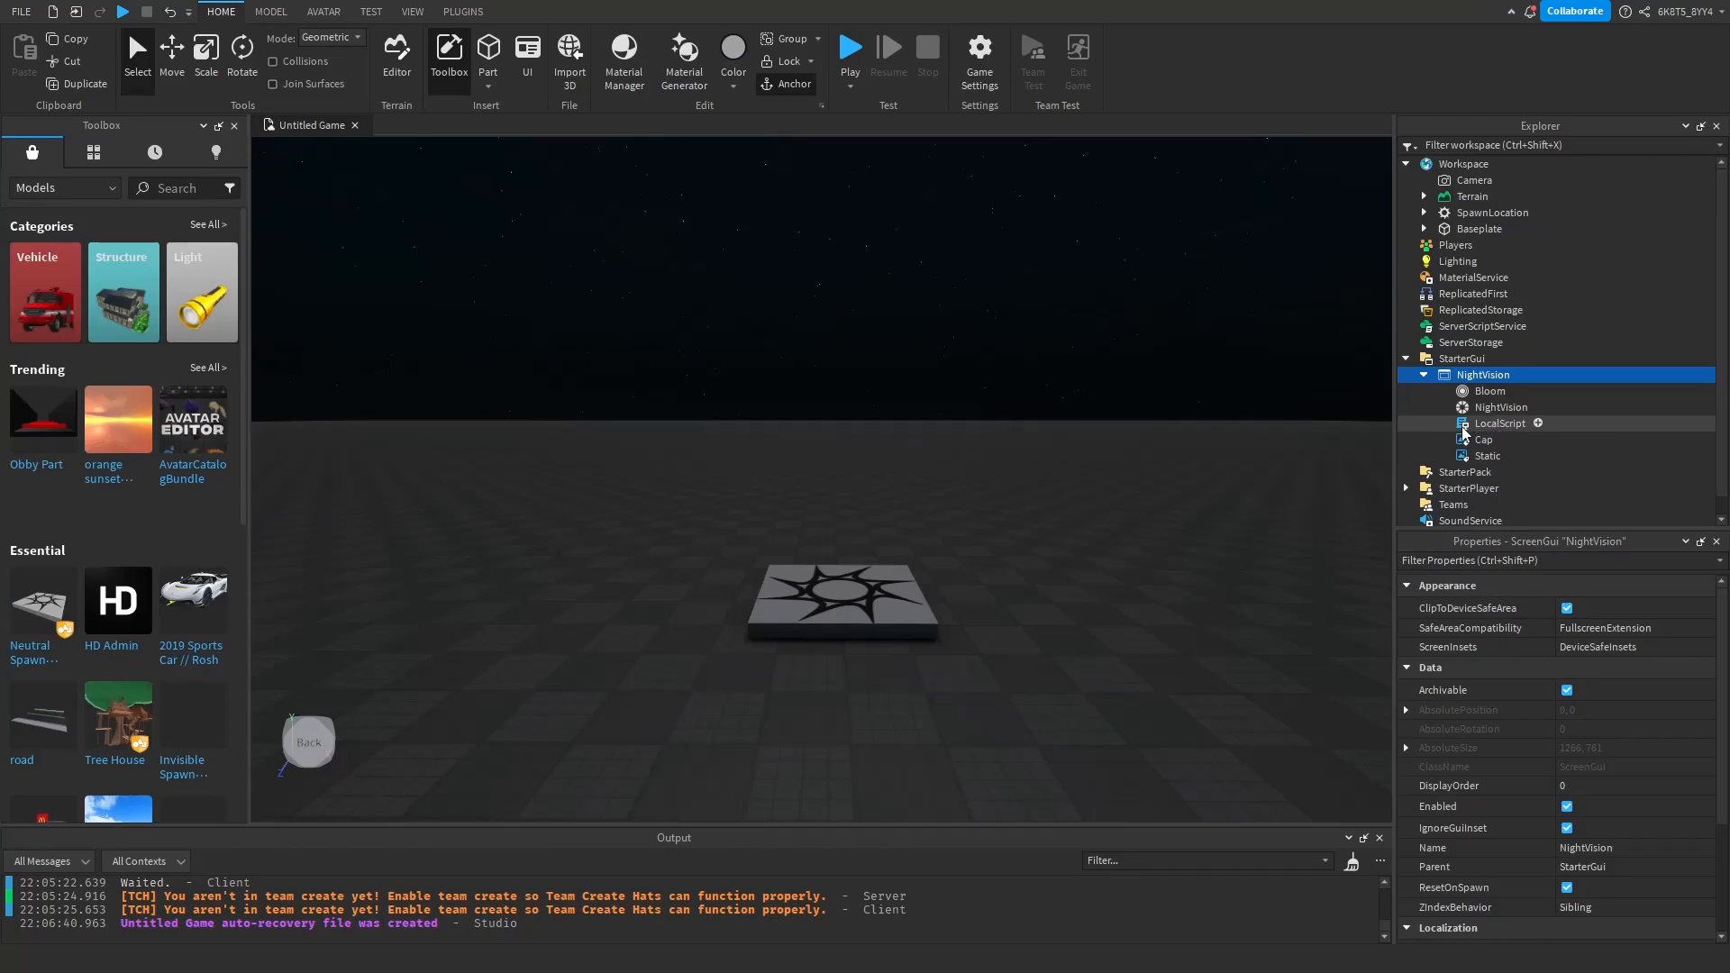
Open the LocalScript in the editor and highlight its player and character variable lines
{"action": "double_click", "coordinate": [1499, 421]}
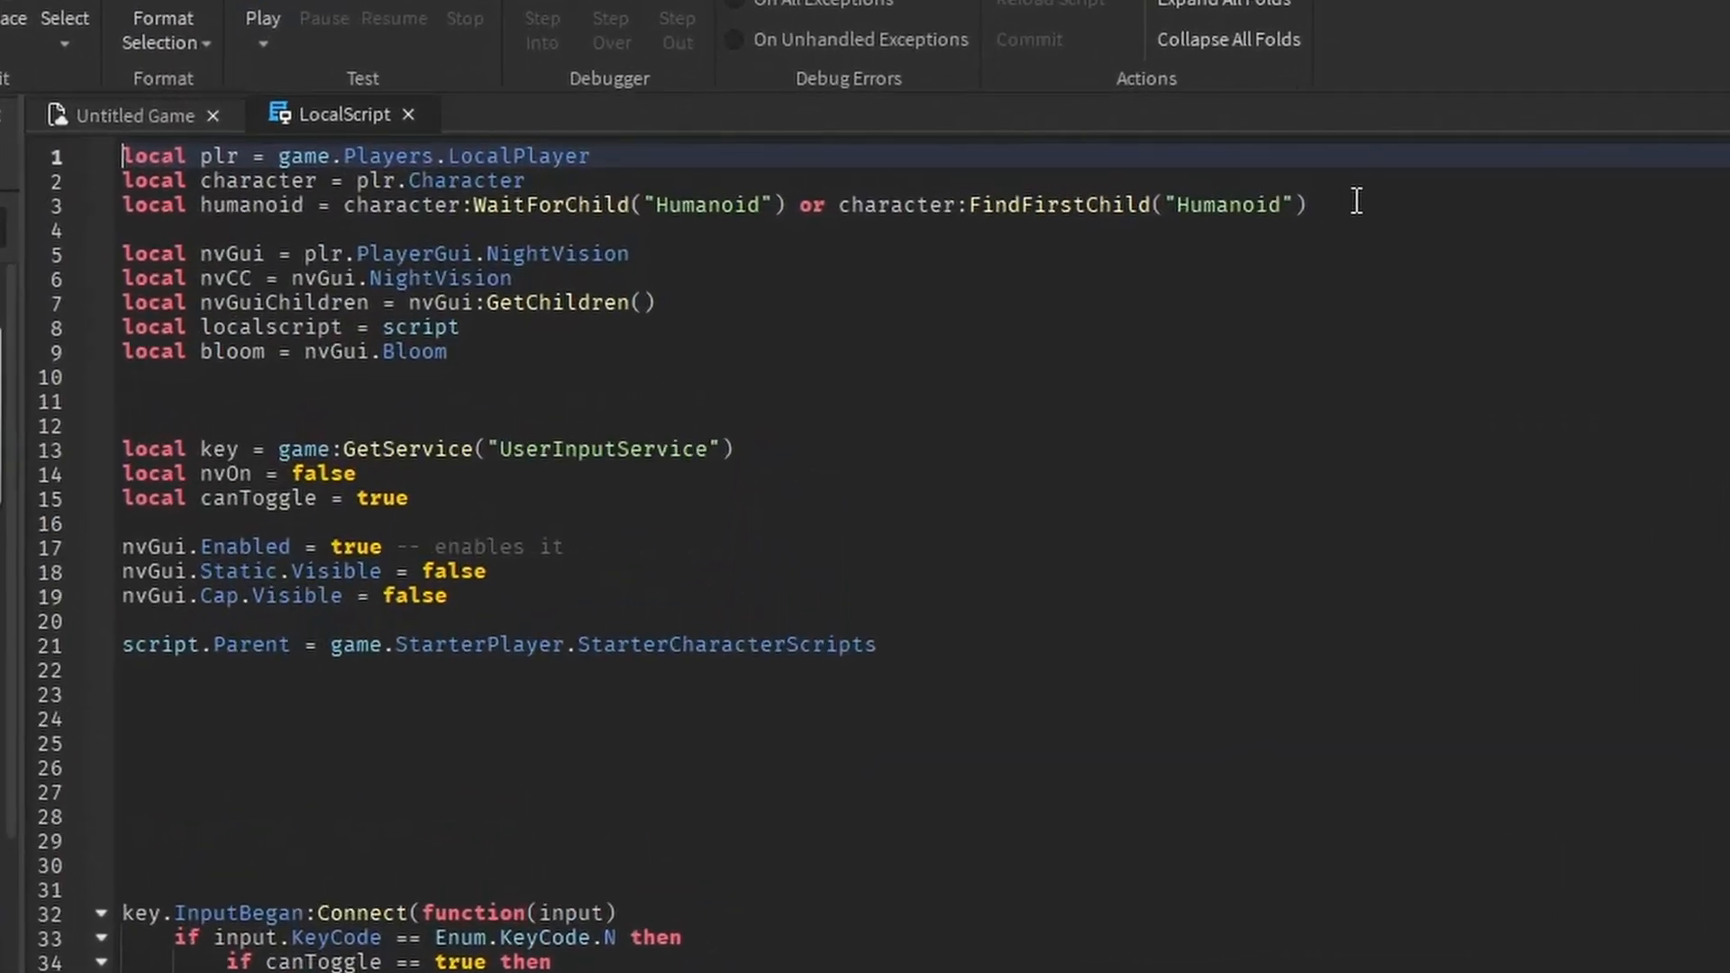
{"action": "left_click_drag", "start_coordinate": [126, 154], "coordinate": [1379, 211]}
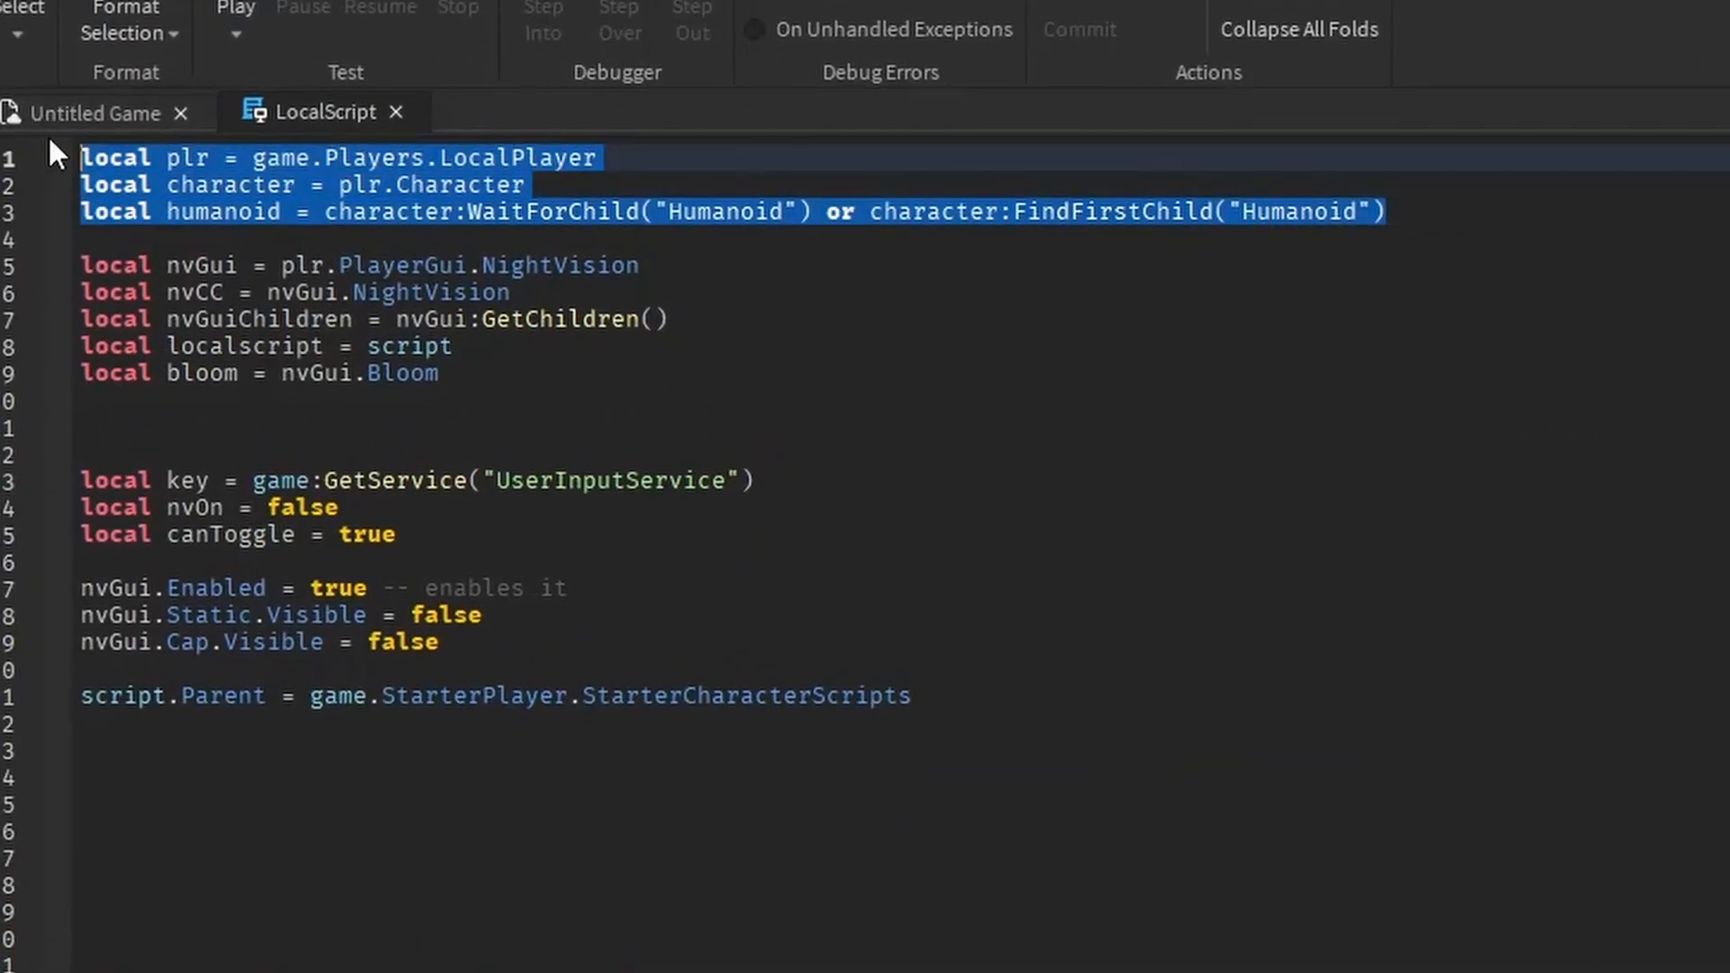
{"action": "mouse_move", "coordinate": [795, 428]}
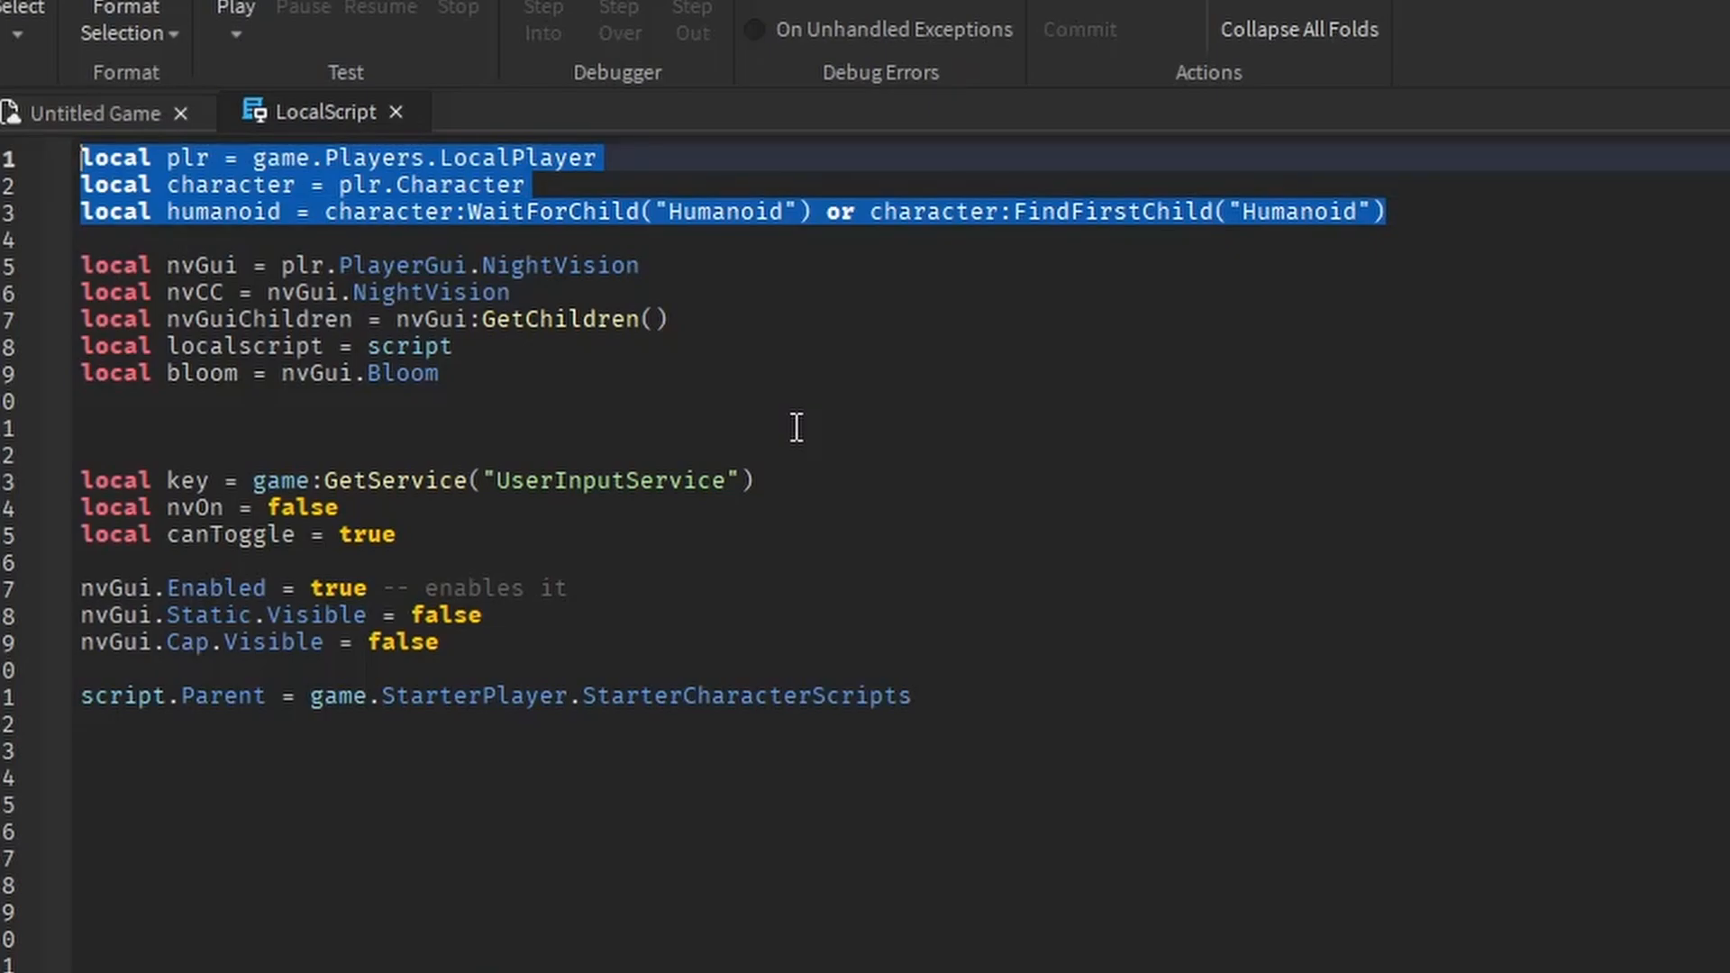
{"action": "left_click", "coordinate": [797, 429]}
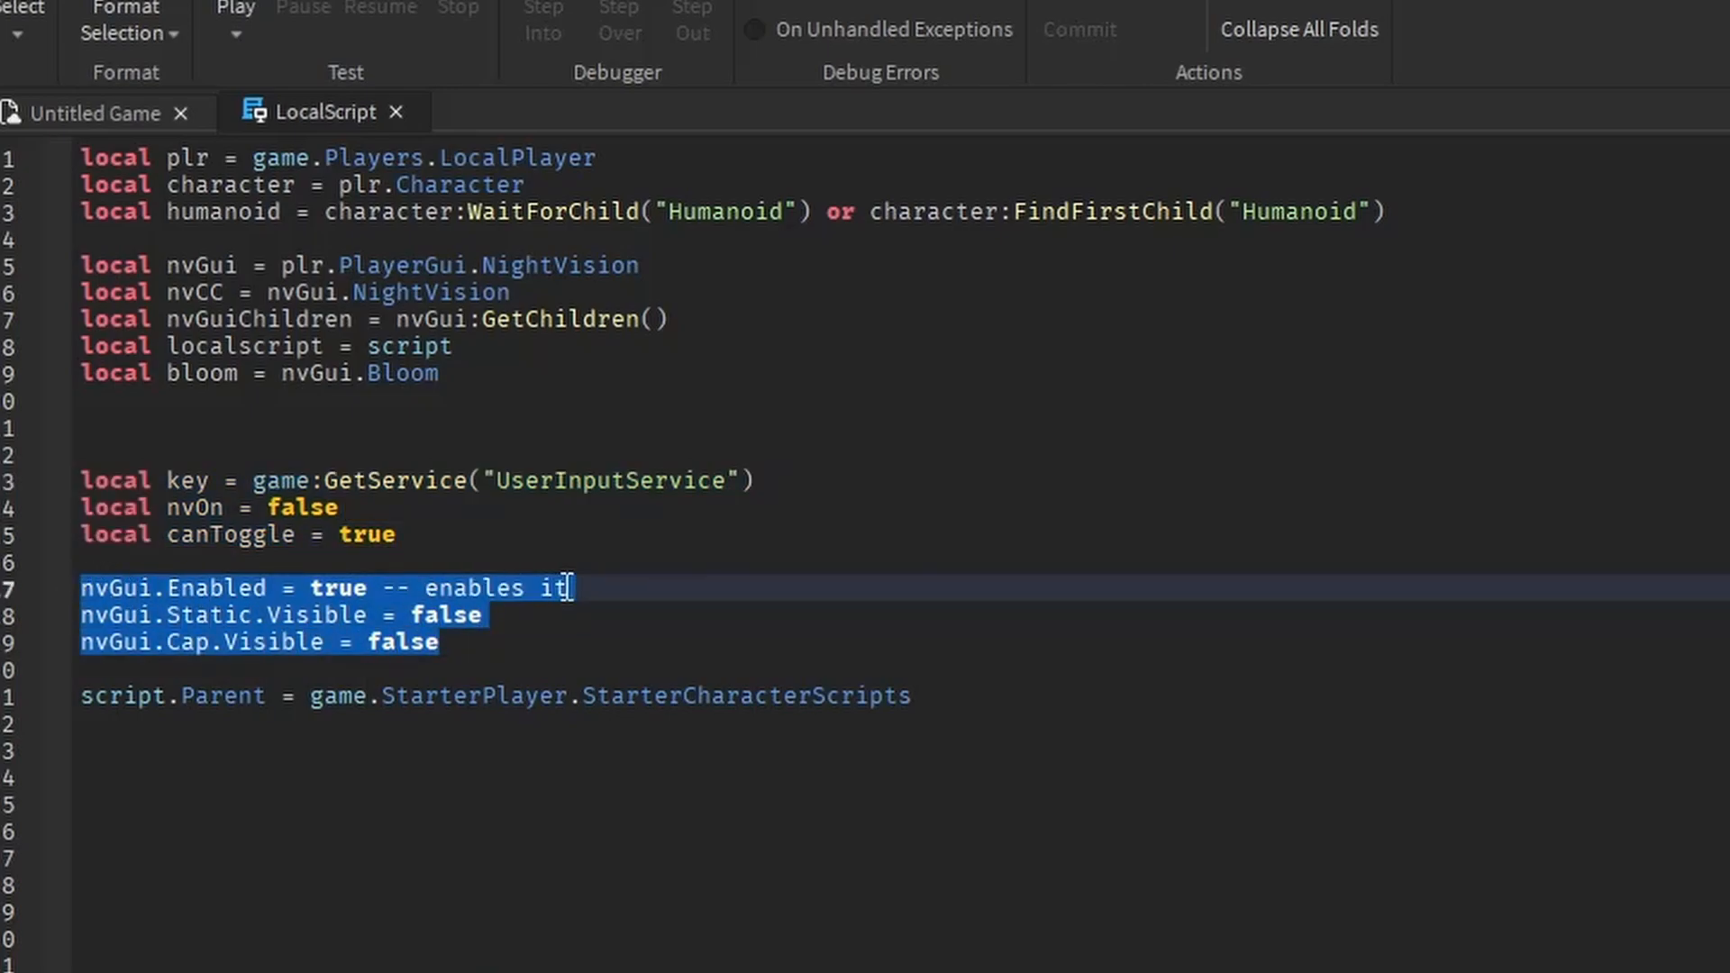
{"action": "mouse_move", "coordinate": [746, 638]}
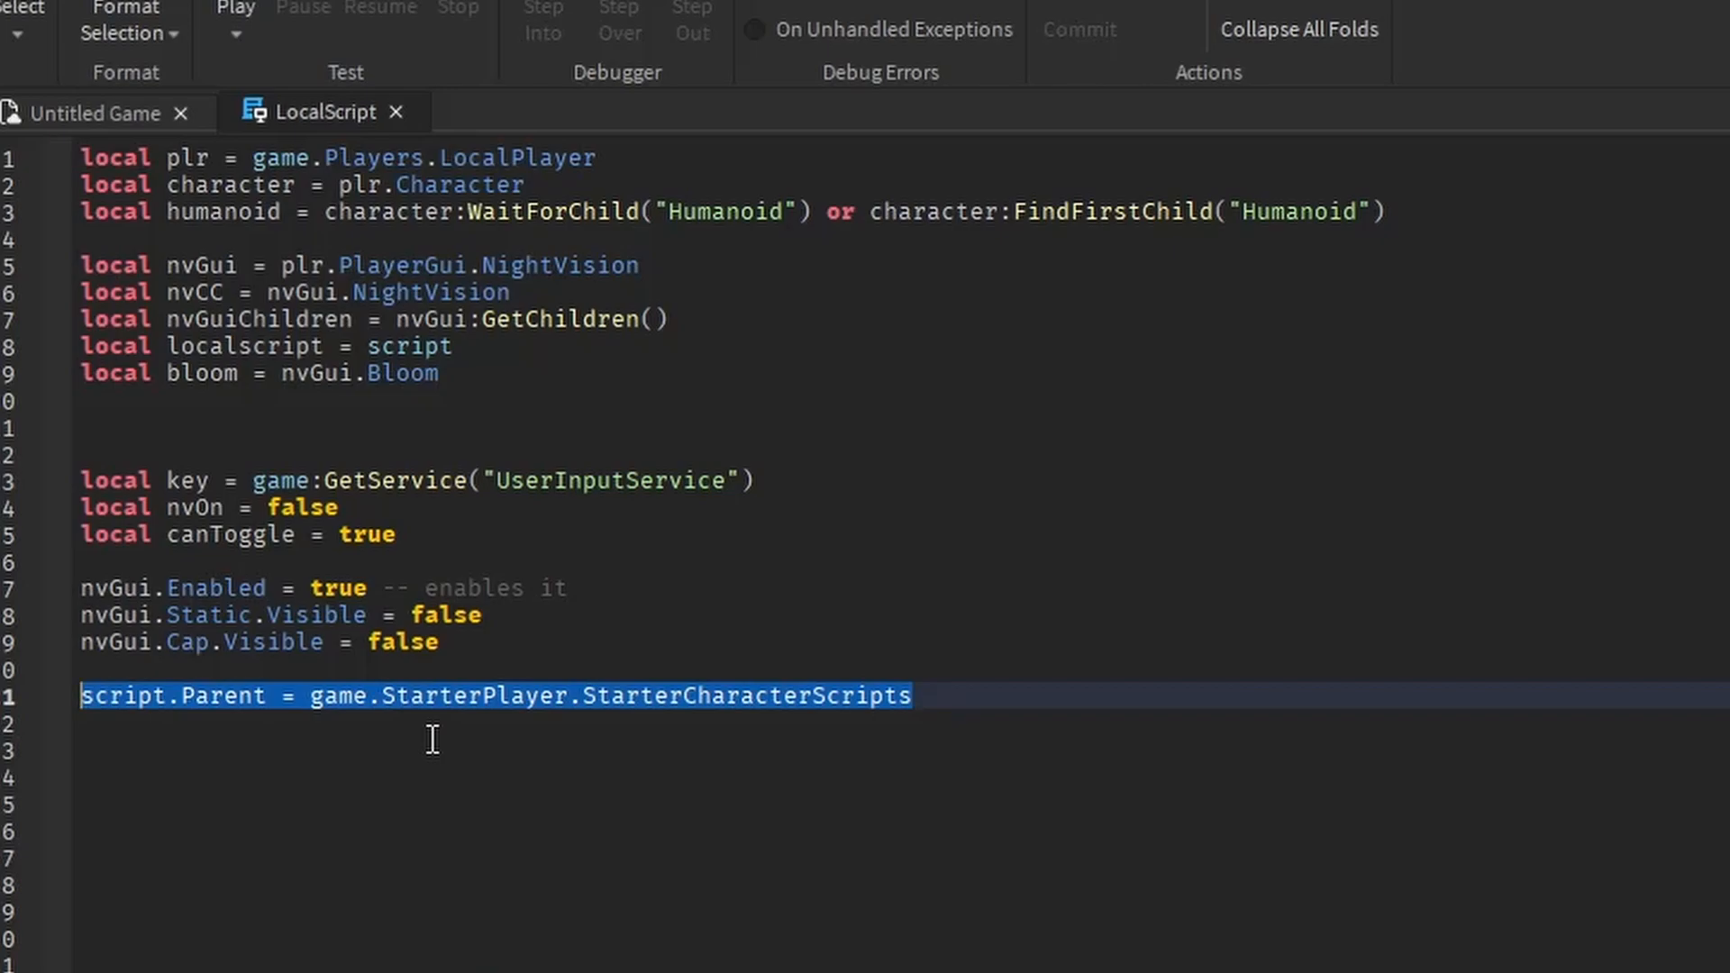
{"action": "mouse_move", "coordinate": [834, 786]}
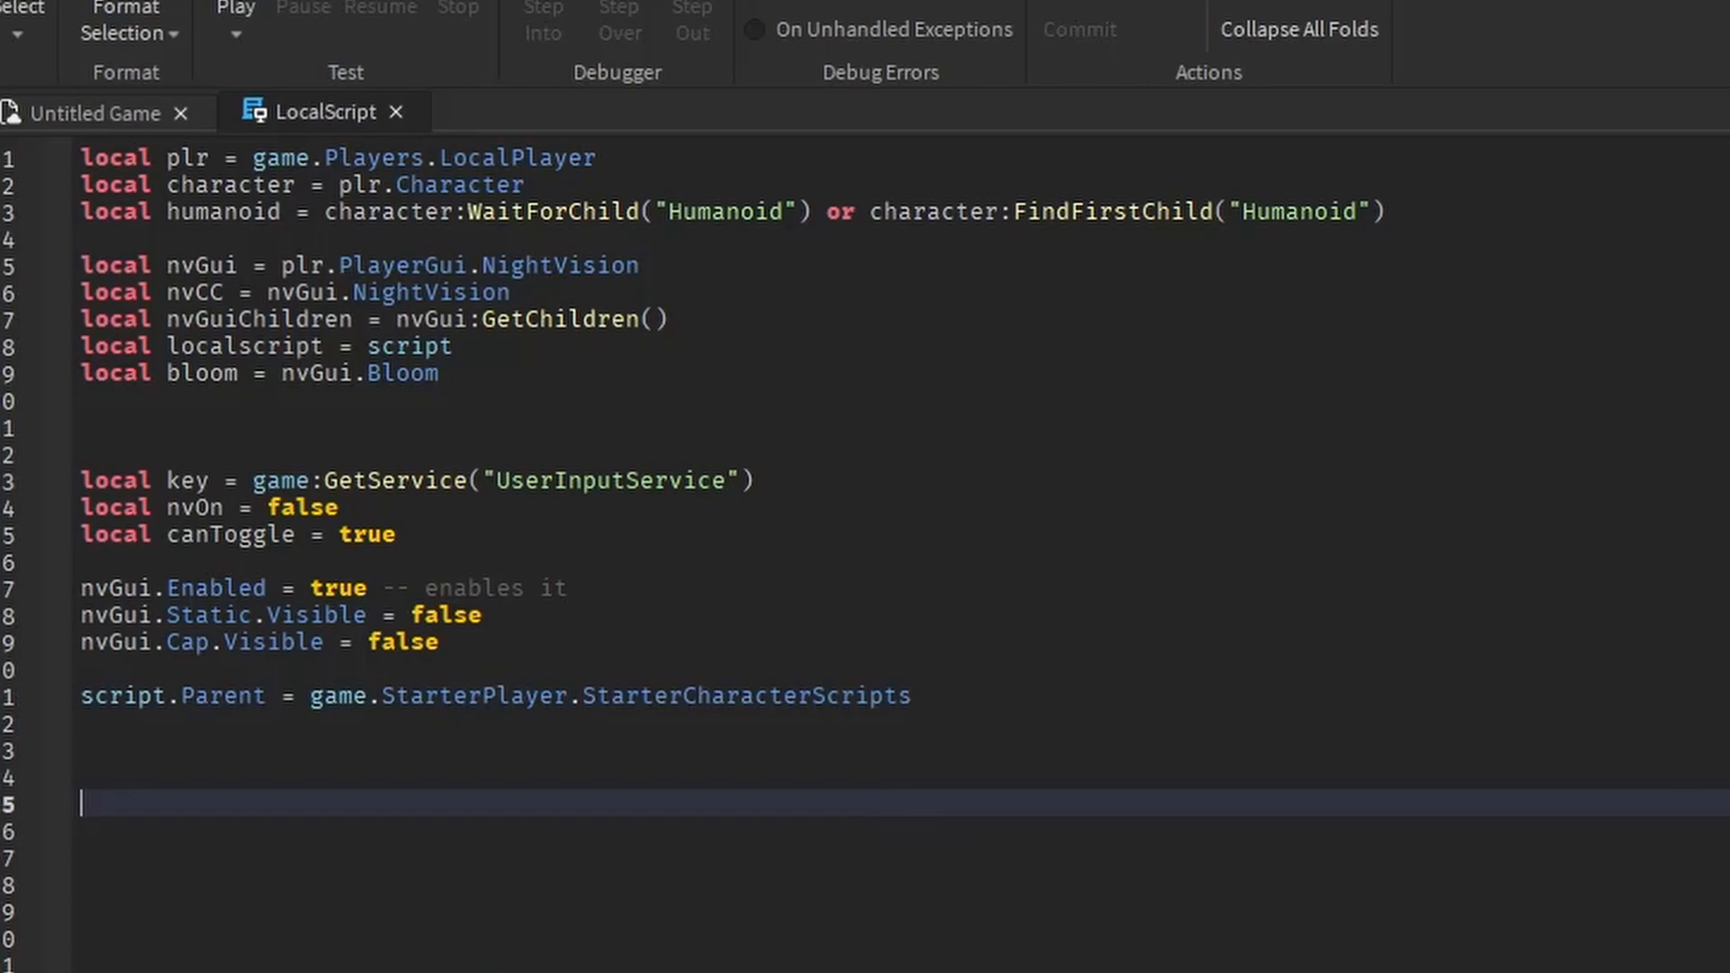
Set the toggle key to Enum.KeyCode.N in the InputBegan handler, removing the stray D
{"action": "scroll", "scroll_direction": "down", "scroll_amount": 3}
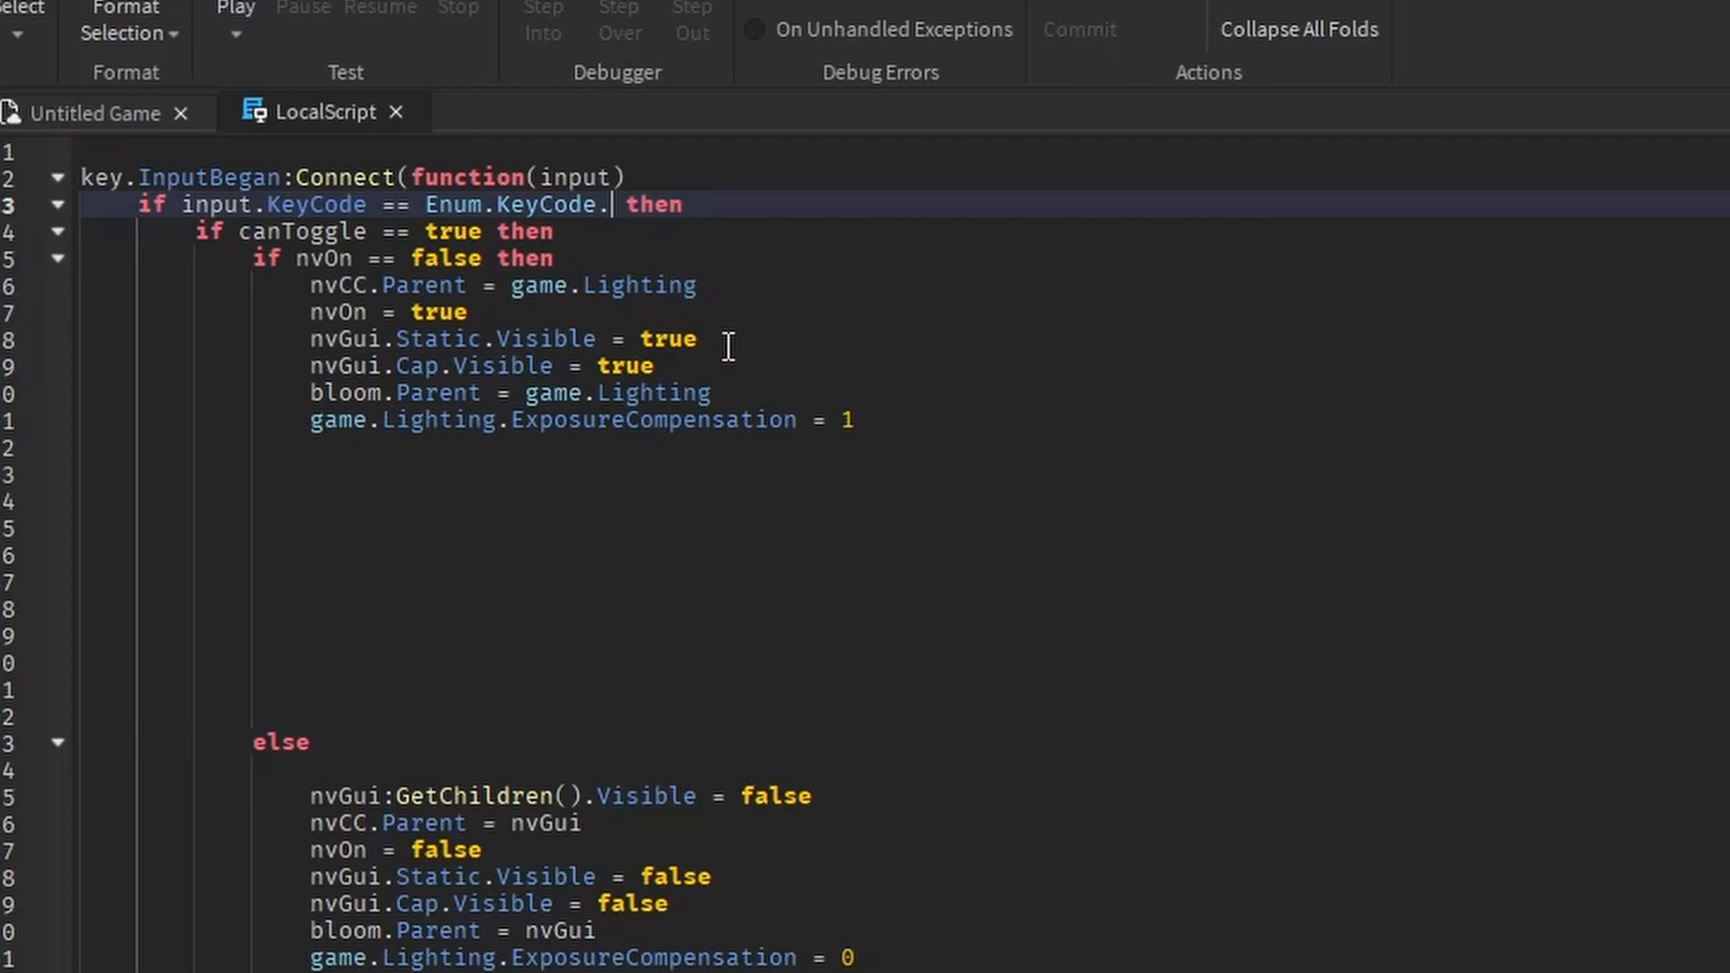
{"action": "type", "text": "N"}
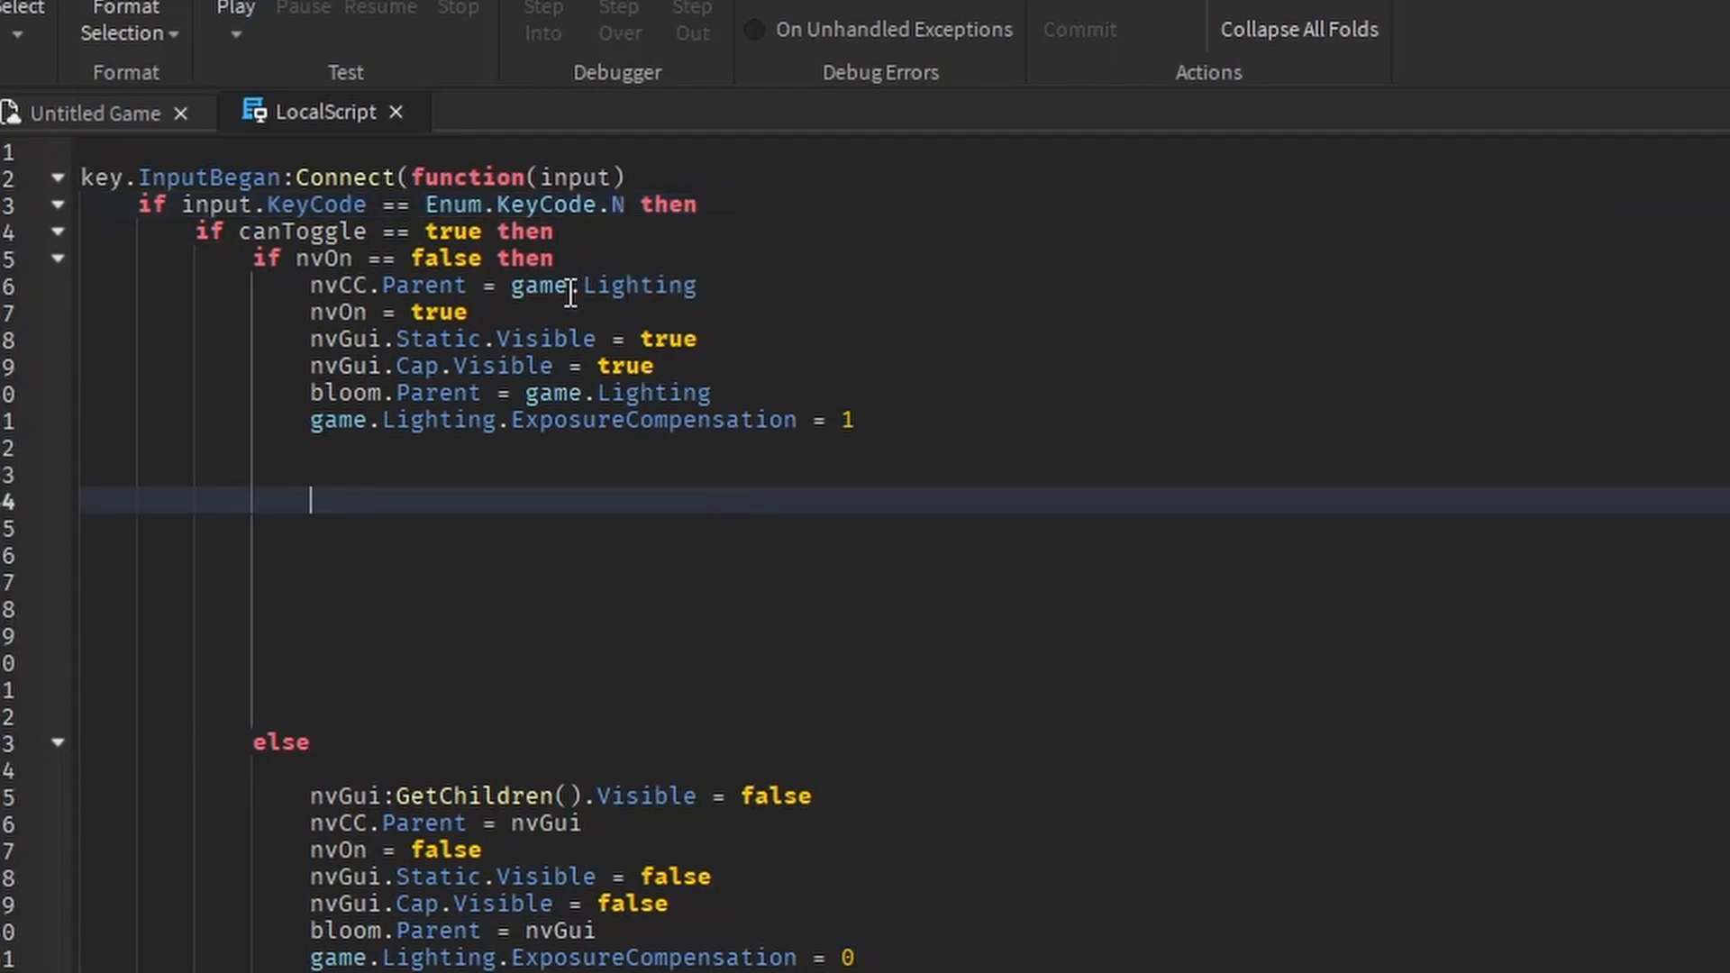
{"action": "type", "text": "D"}
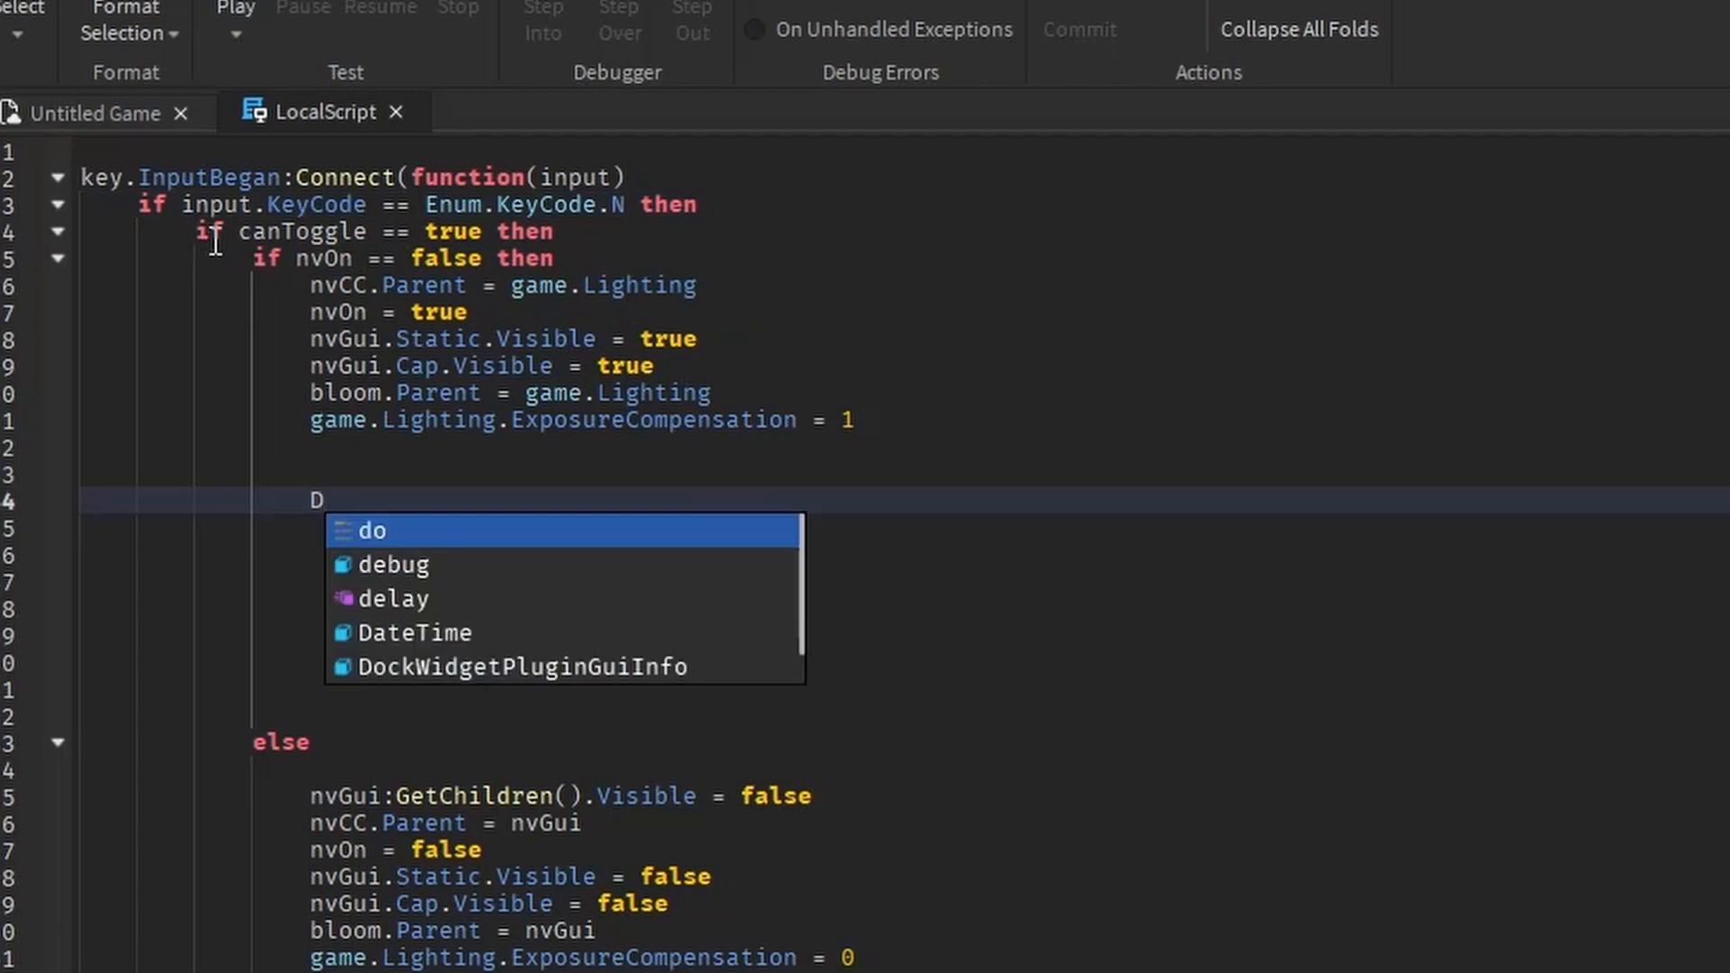
{"action": "key", "text": "Backspace"}
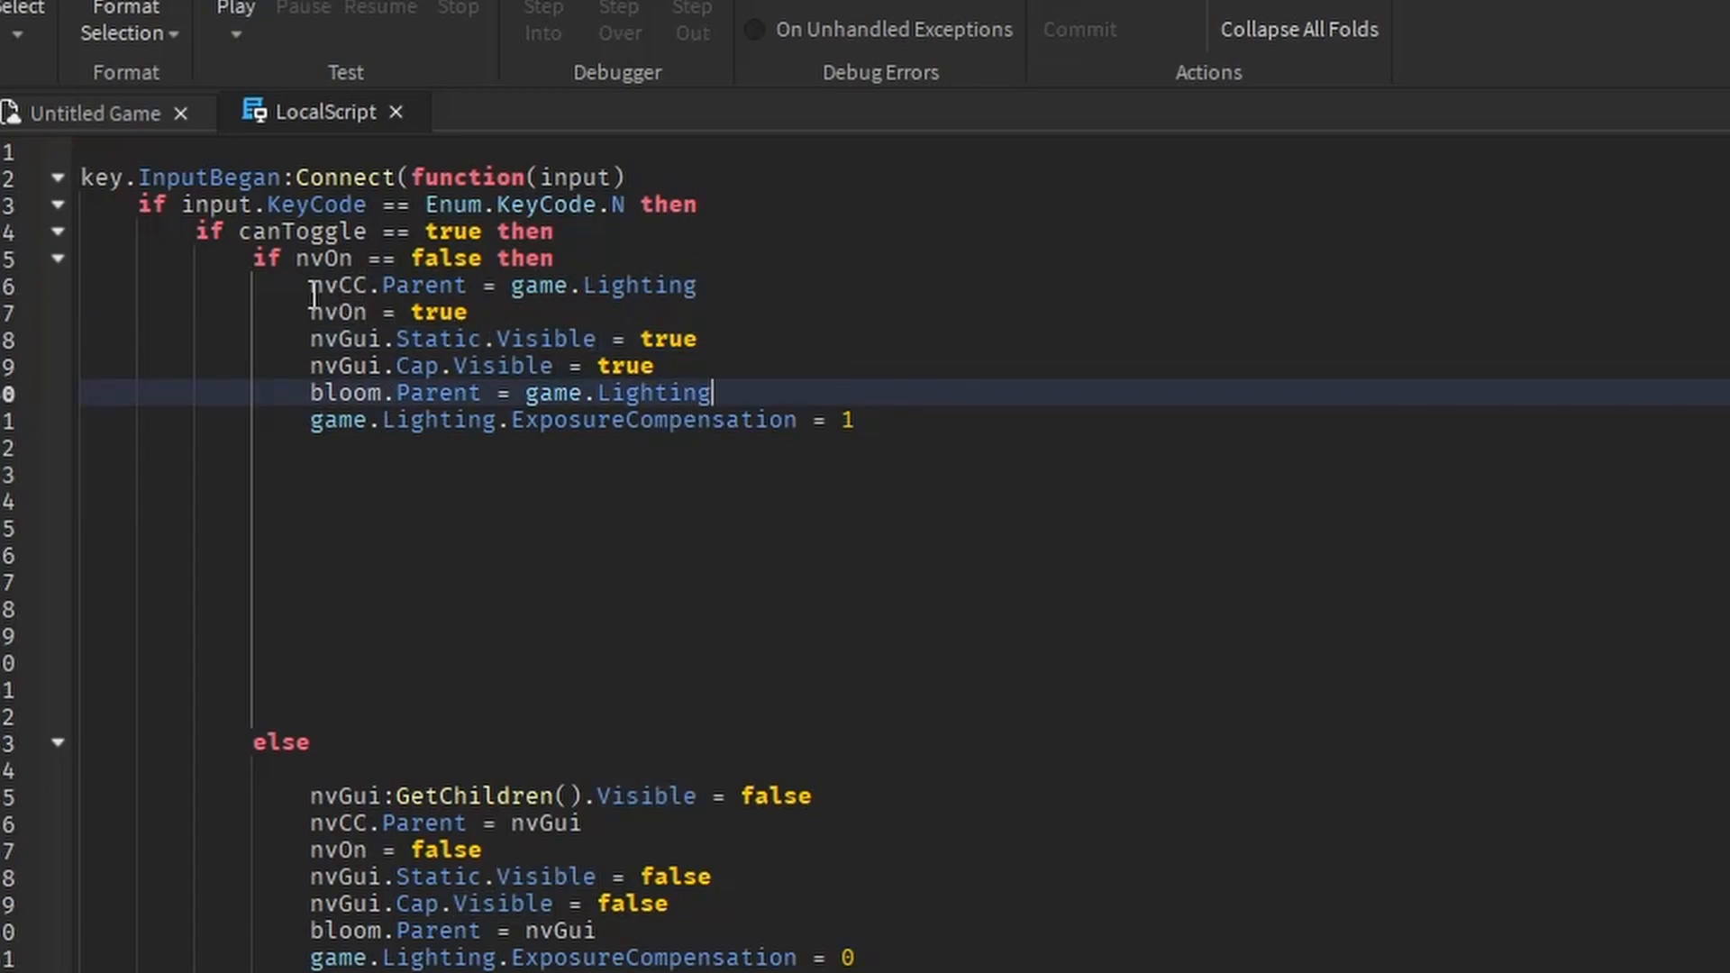
{"action": "mouse_move", "coordinate": [1265, 559]}
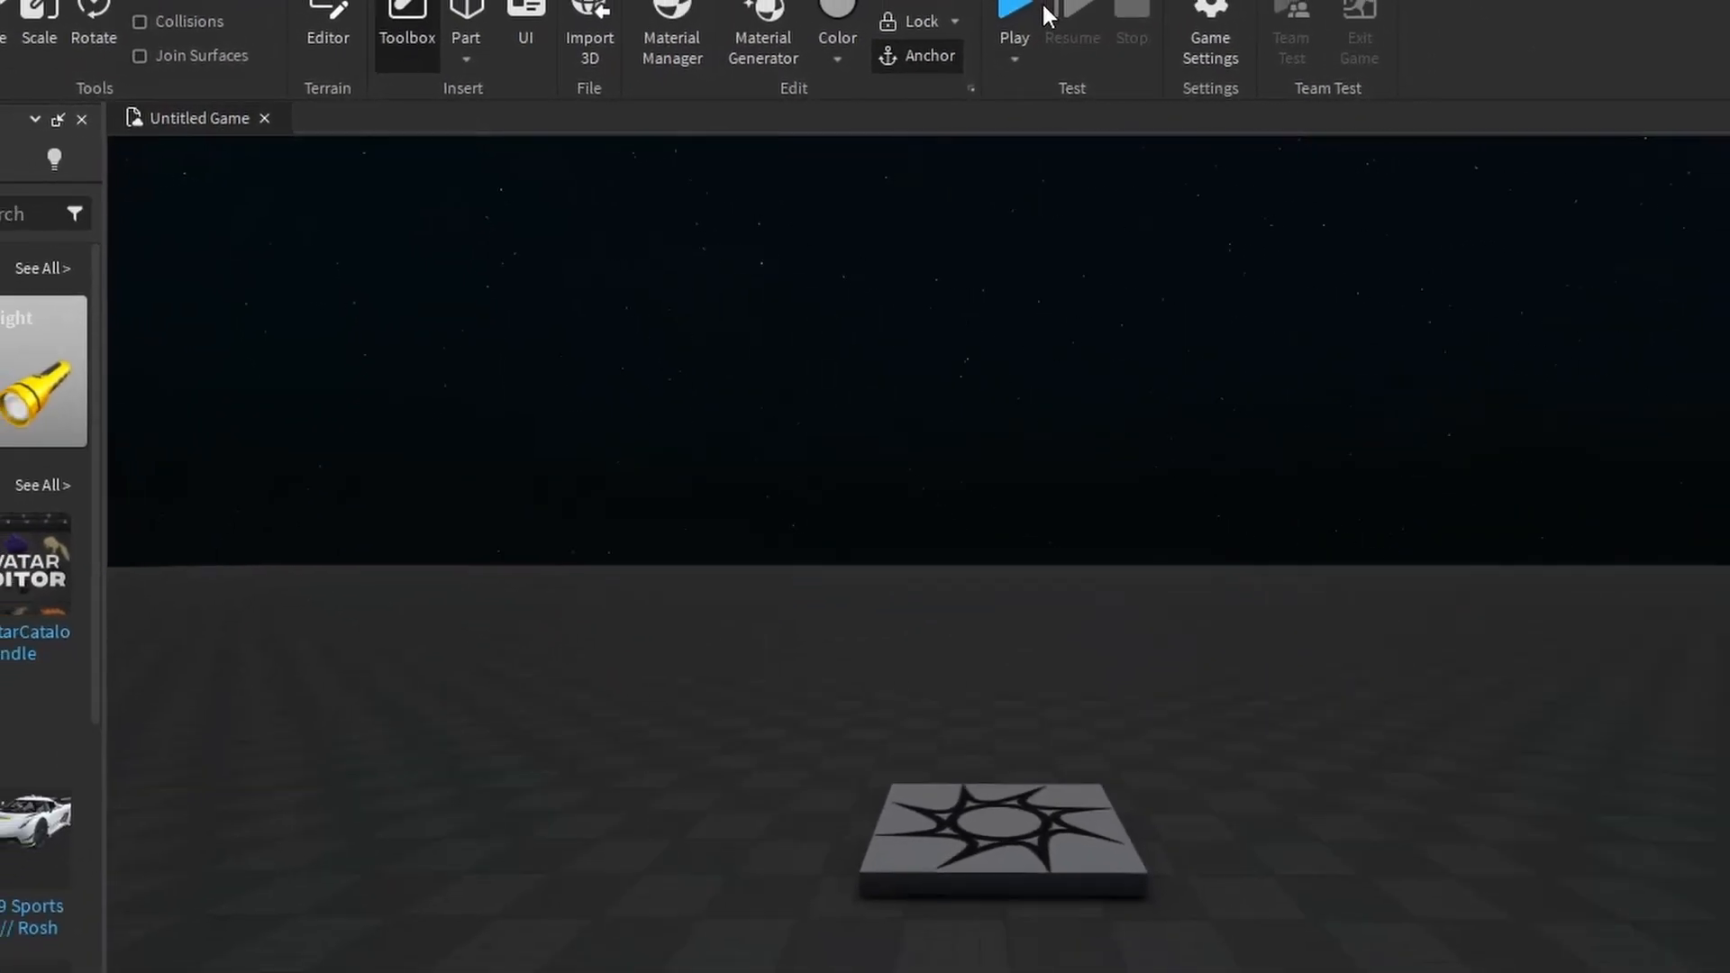
Start a play test so the avatar spawns on the dark baseplate
{"action": "left_click", "coordinate": [1011, 20]}
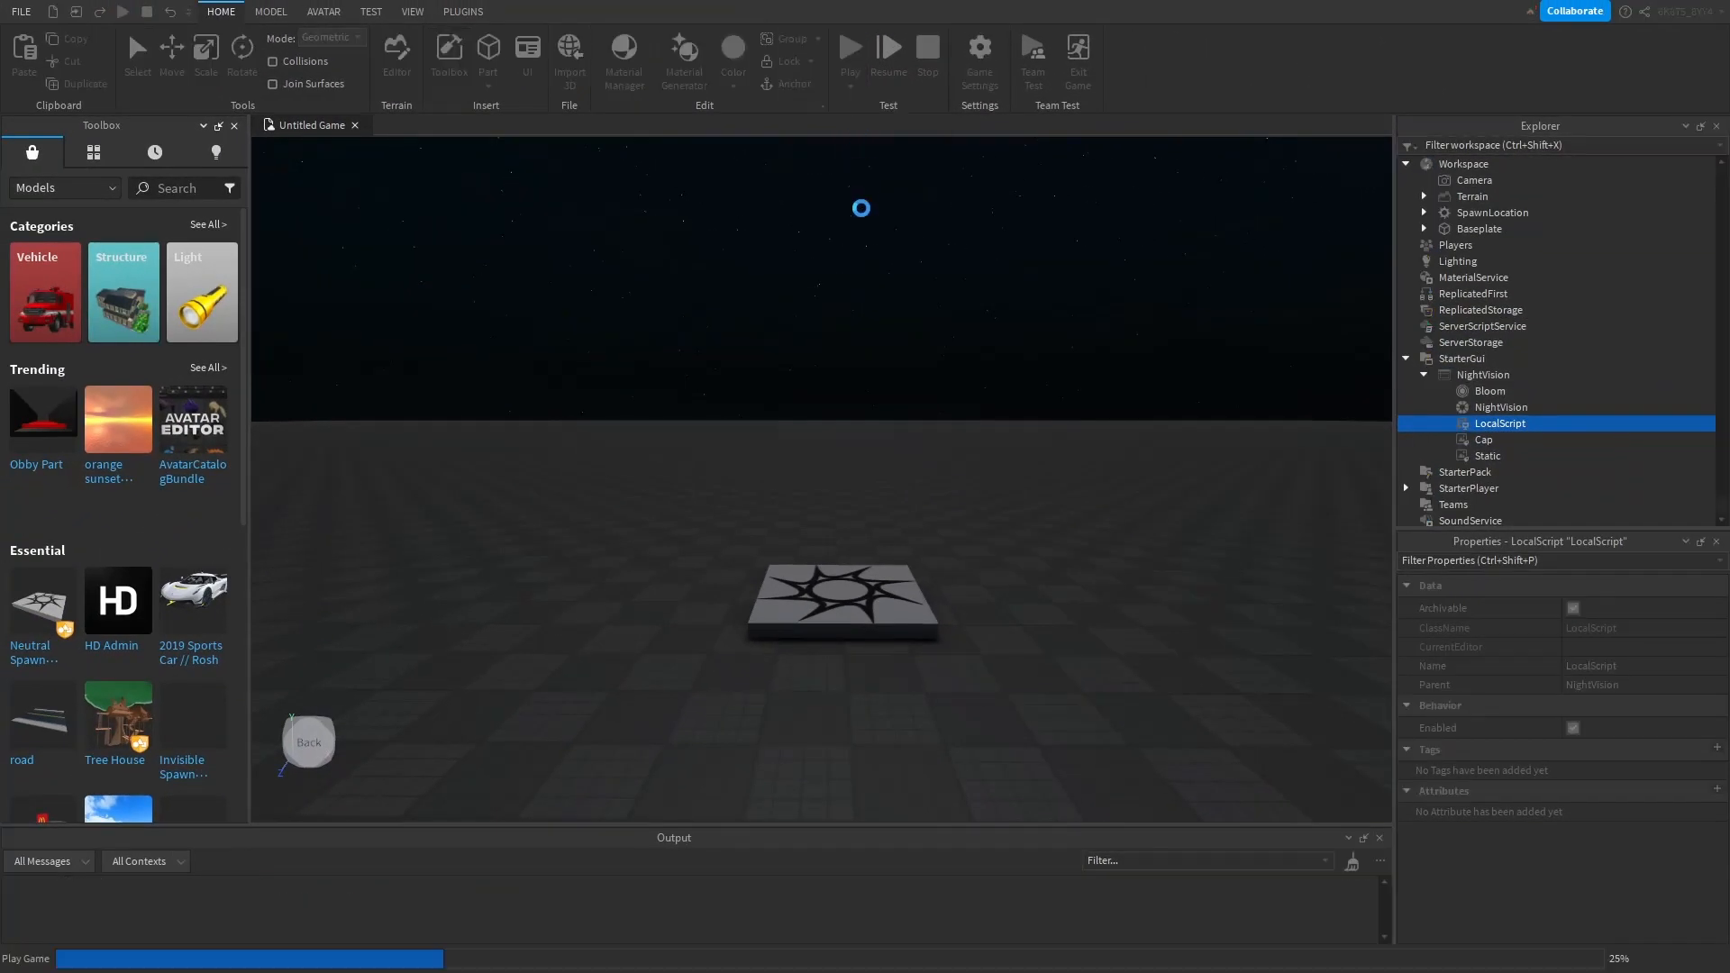
{"action": "left_click", "coordinate": [849, 47]}
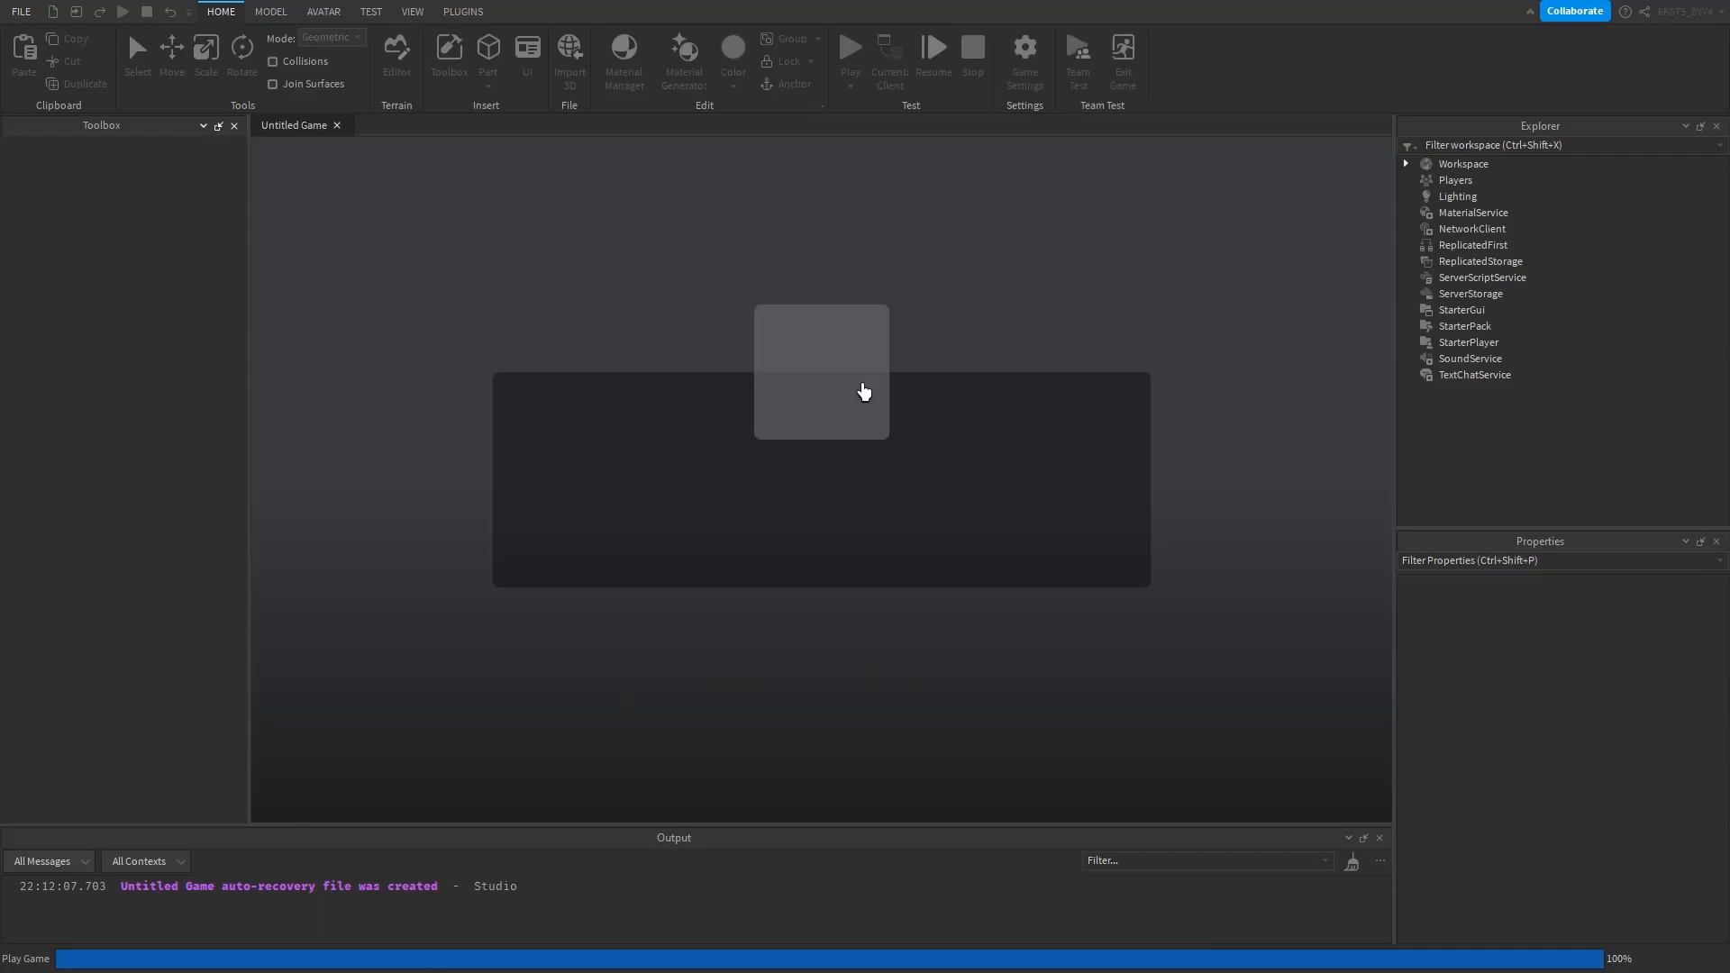
{"action": "left_click", "coordinate": [849, 49]}
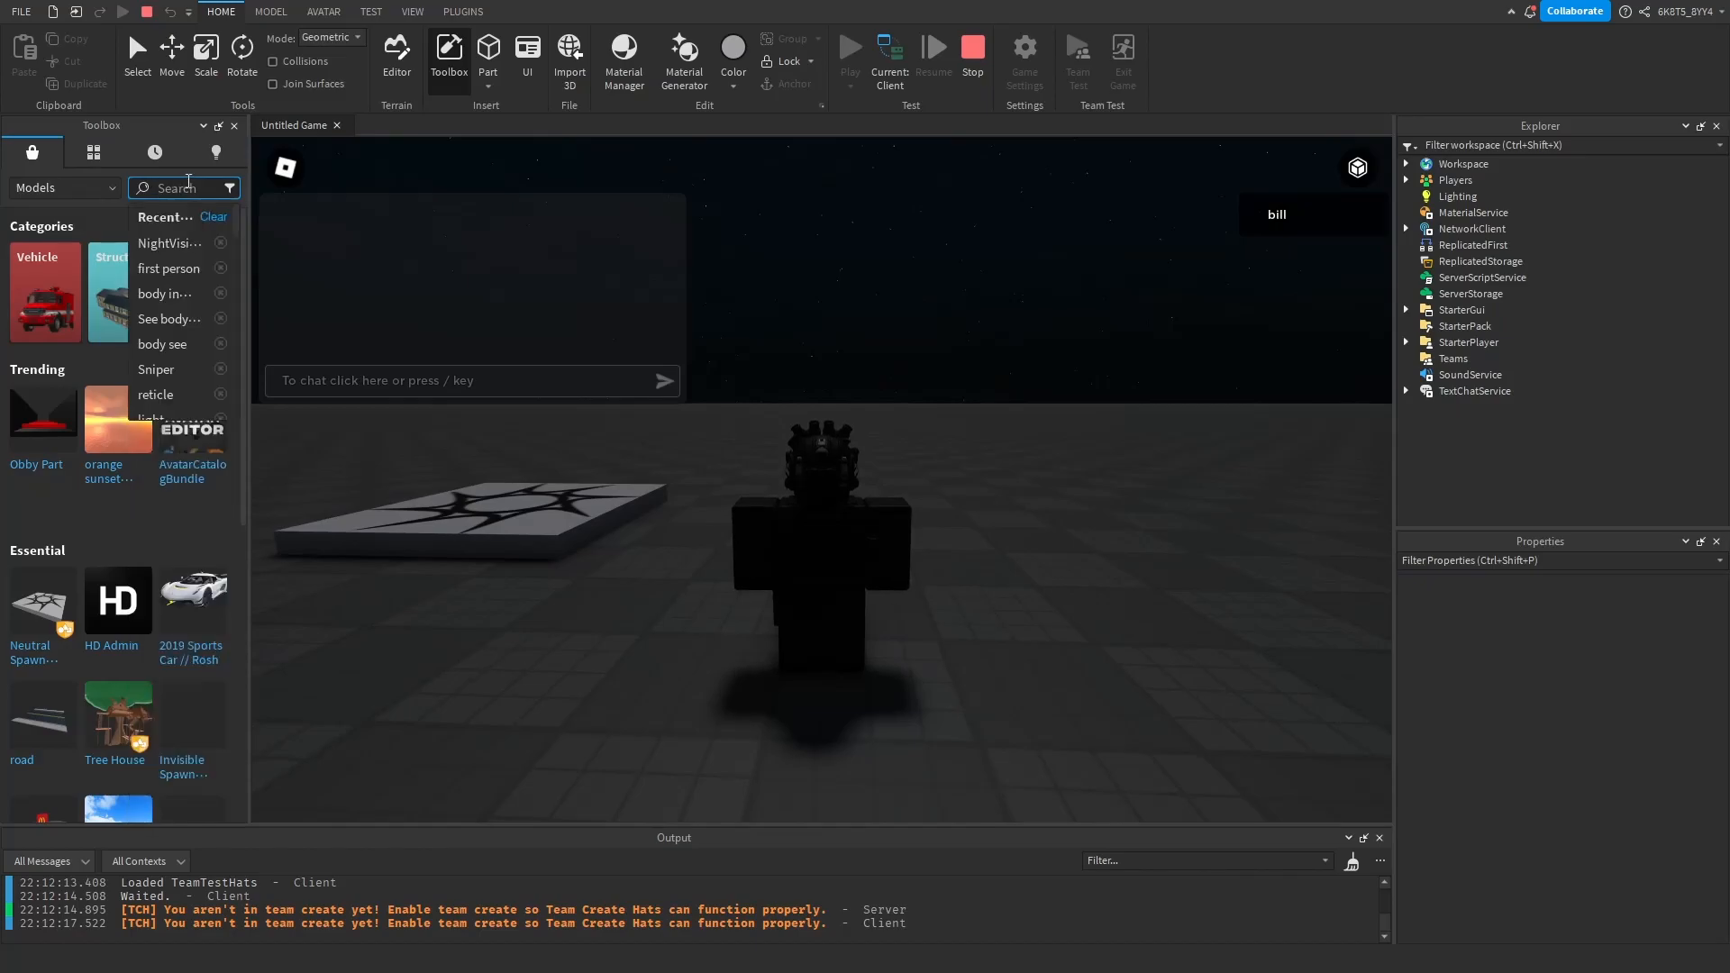
Search the Toolbox for 'Light', then focus the game viewport and walk the character around
{"action": "type", "text": "Light"}
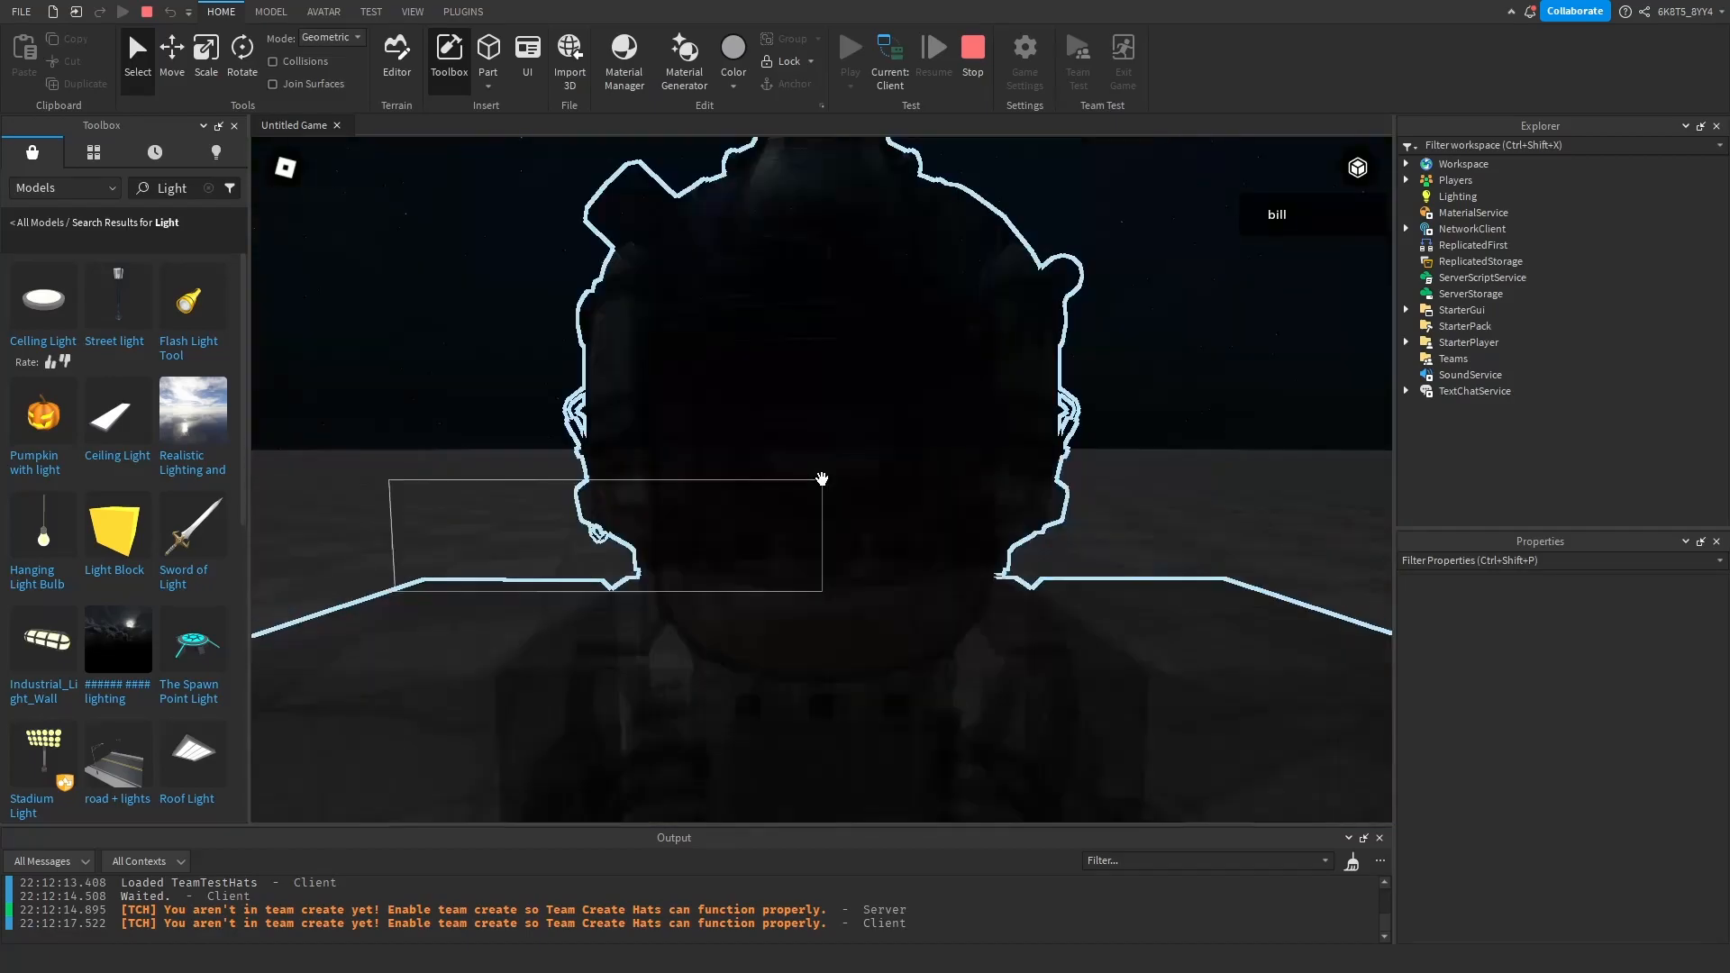
{"action": "left_click", "coordinate": [1457, 195]}
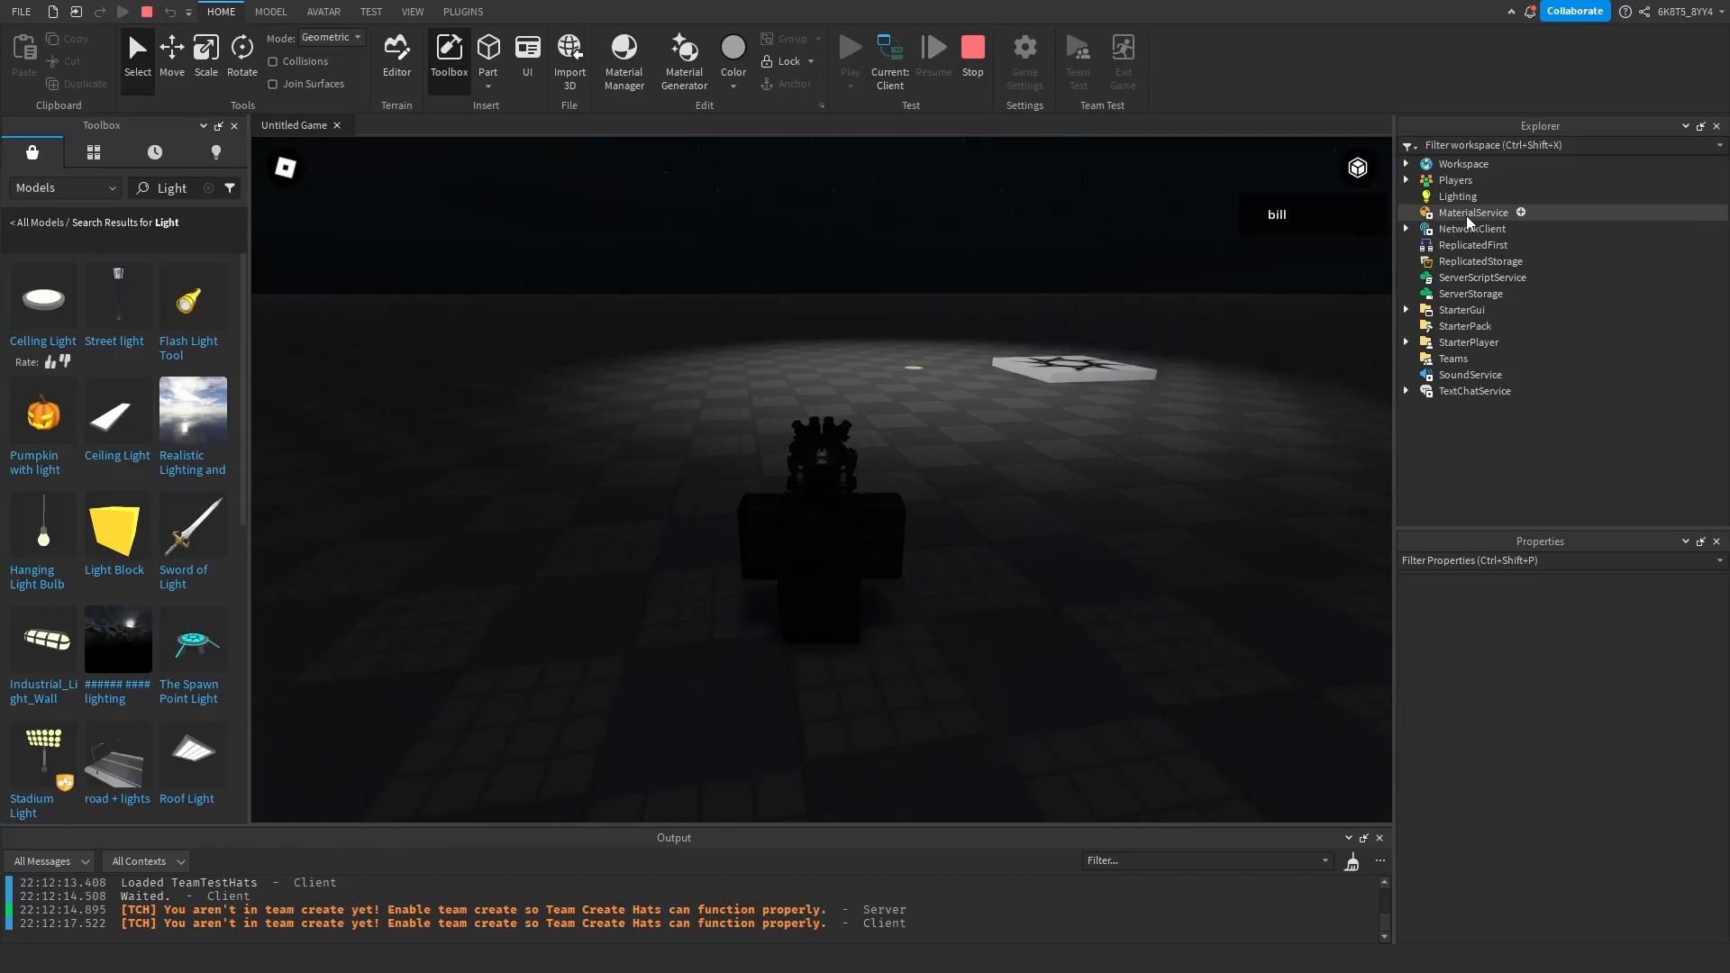
{"action": "left_click", "coordinate": [1457, 196]}
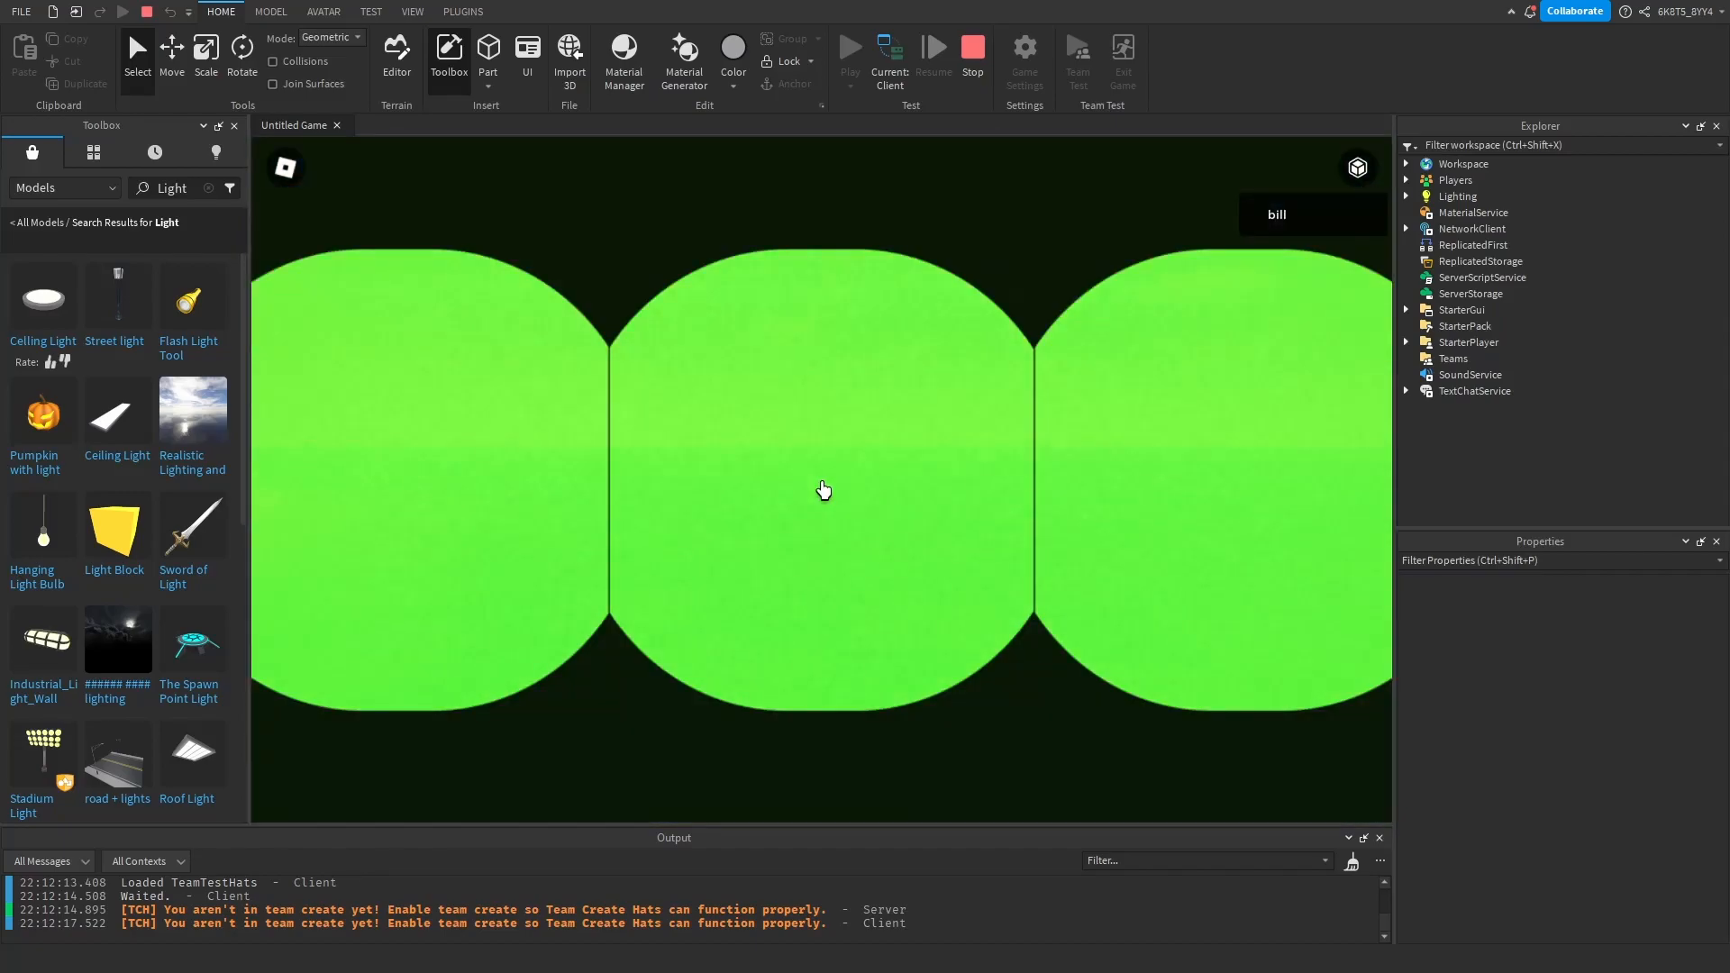
Check the green binocular night vision, resume from the Esc menu, then stop the play test
{"action": "key", "text": "Escape"}
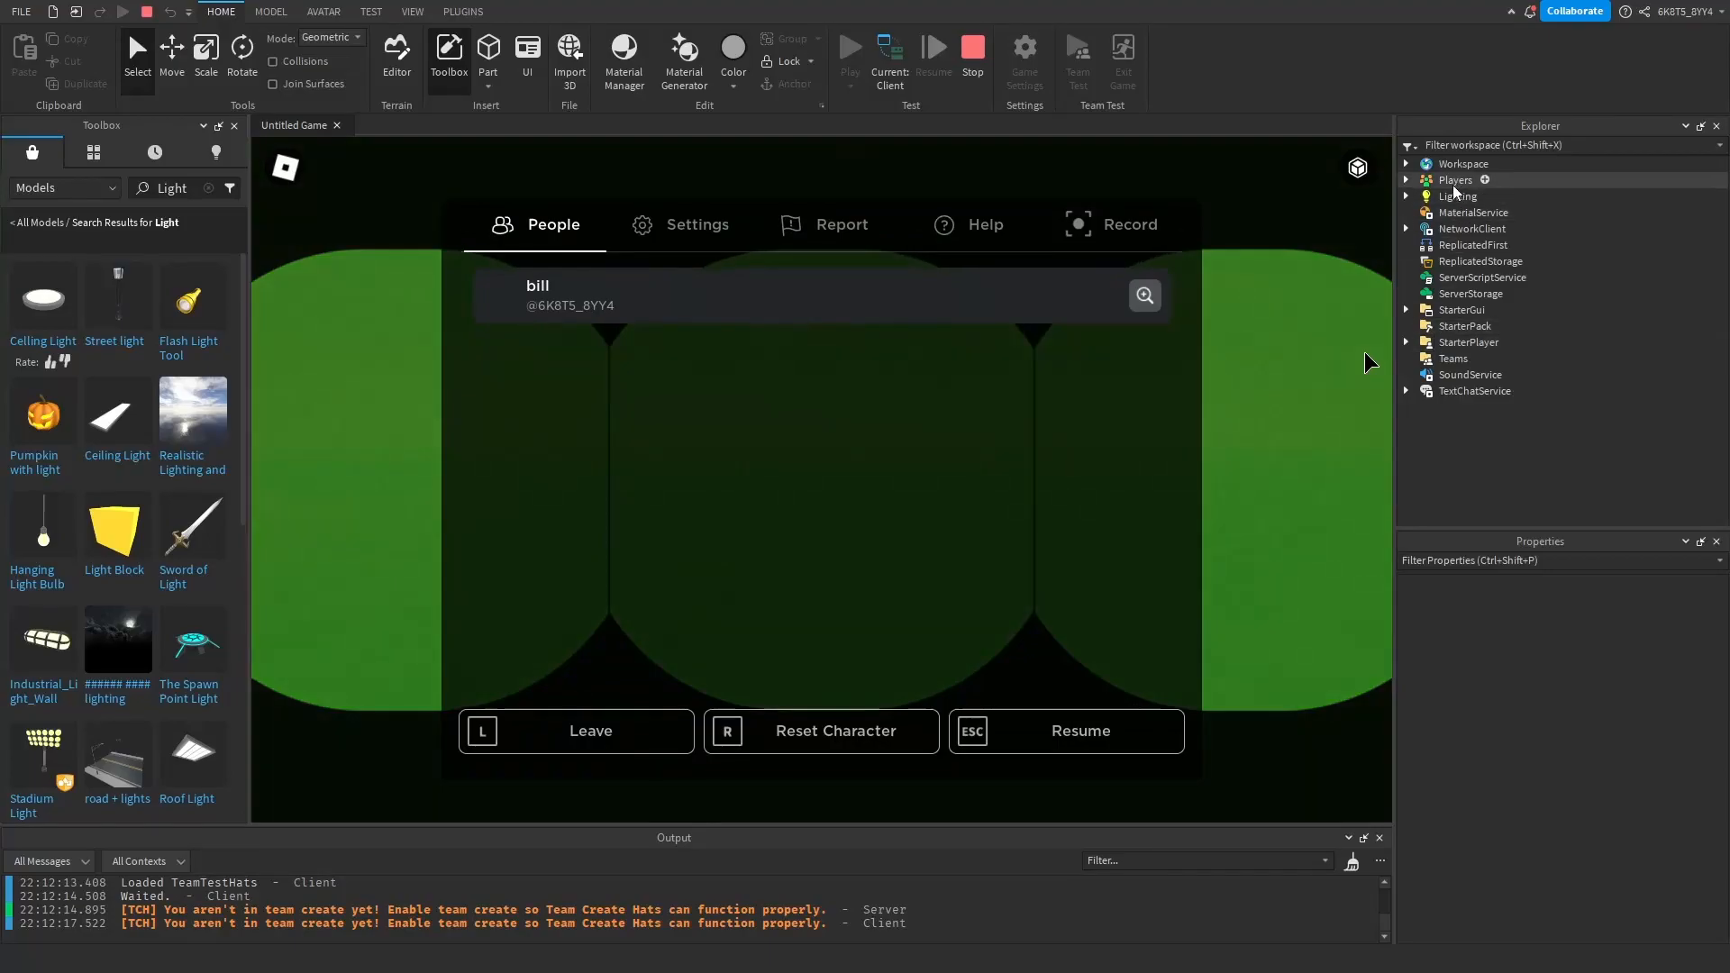
{"action": "left_click", "coordinate": [1458, 196]}
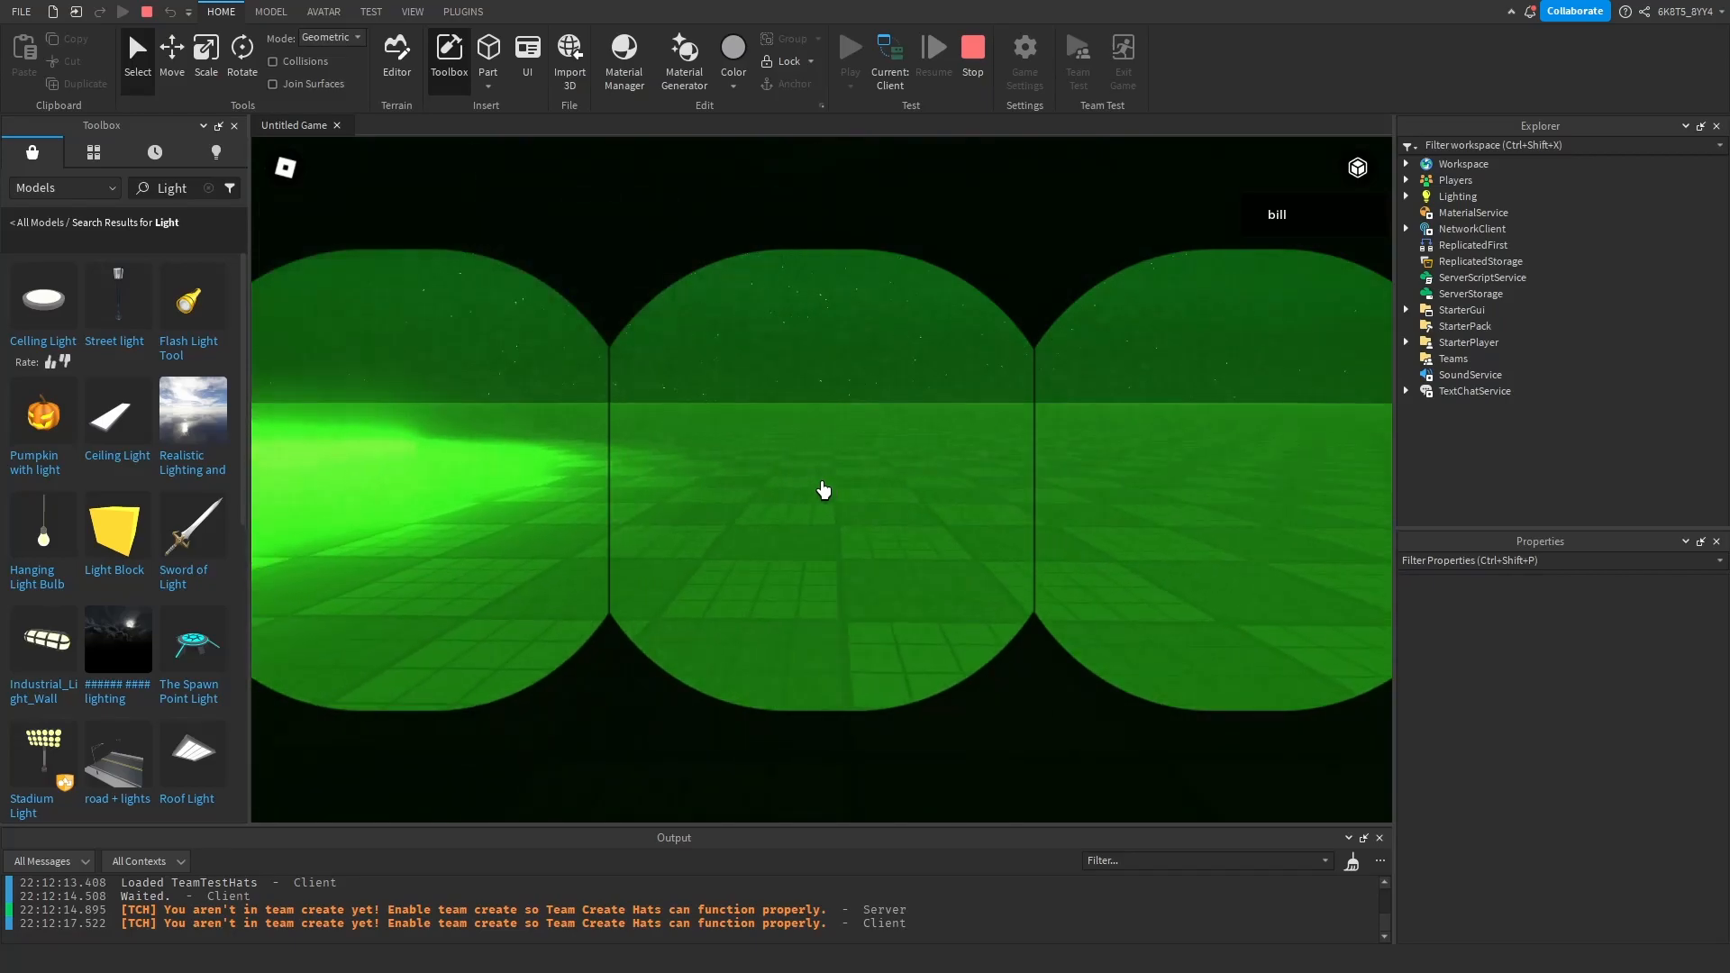
{"action": "key", "text": "Escape"}
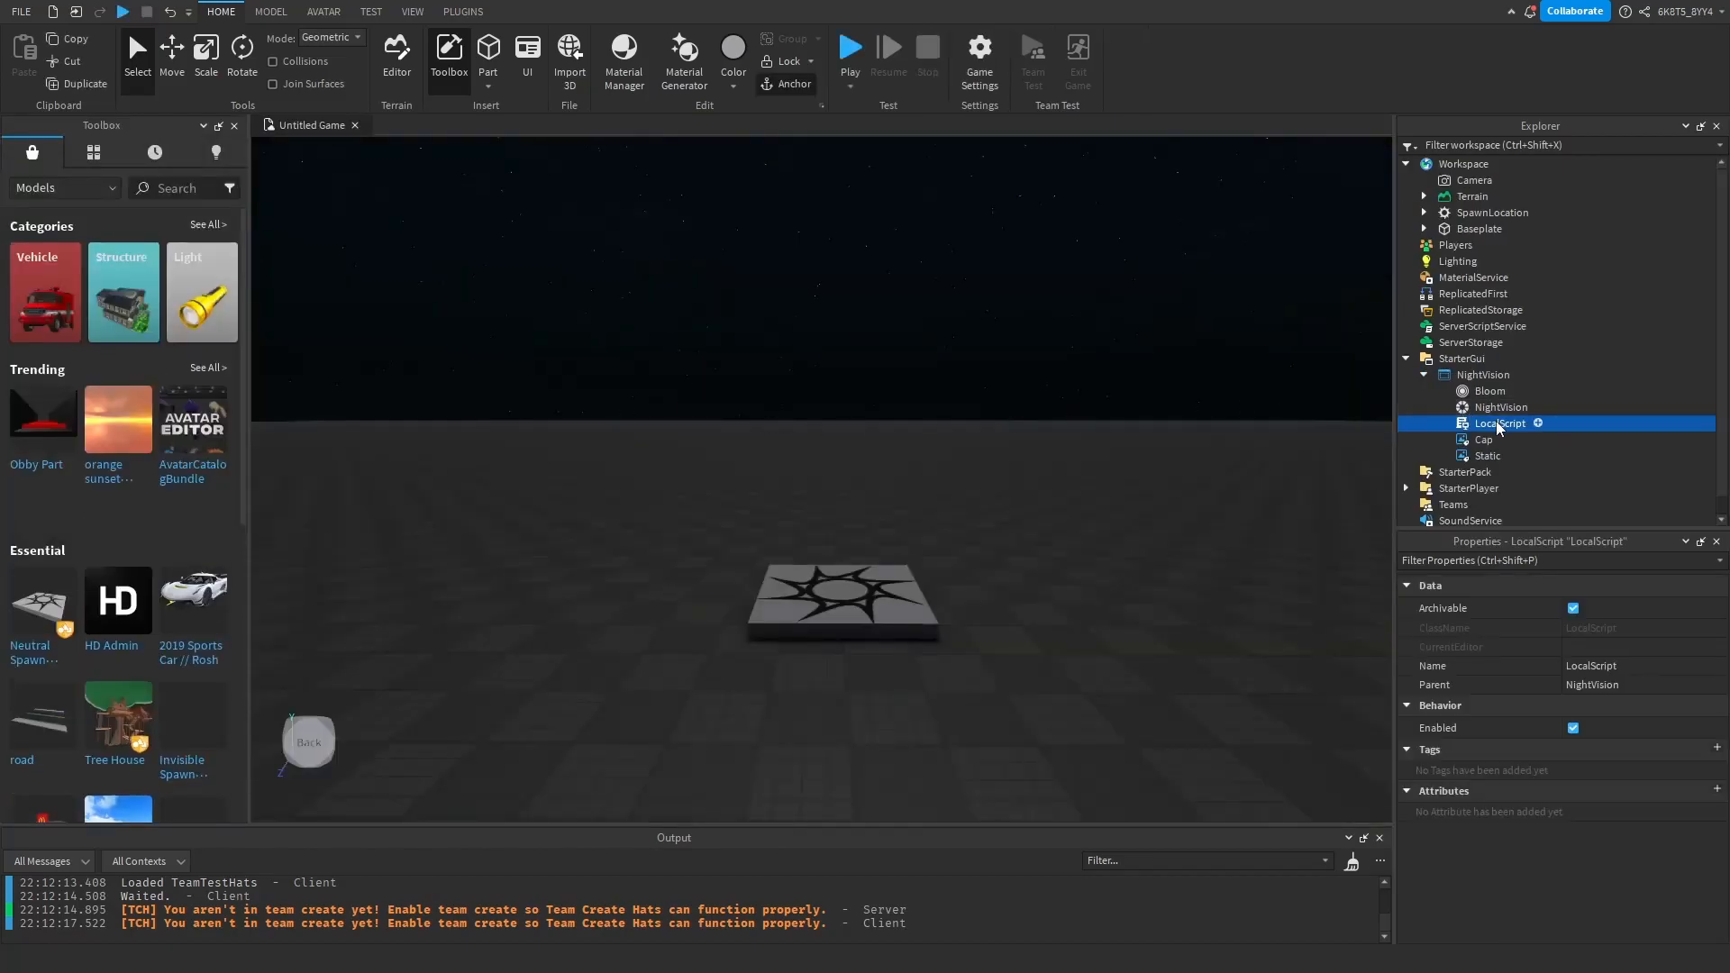
{"action": "double_click", "coordinate": [1499, 422]}
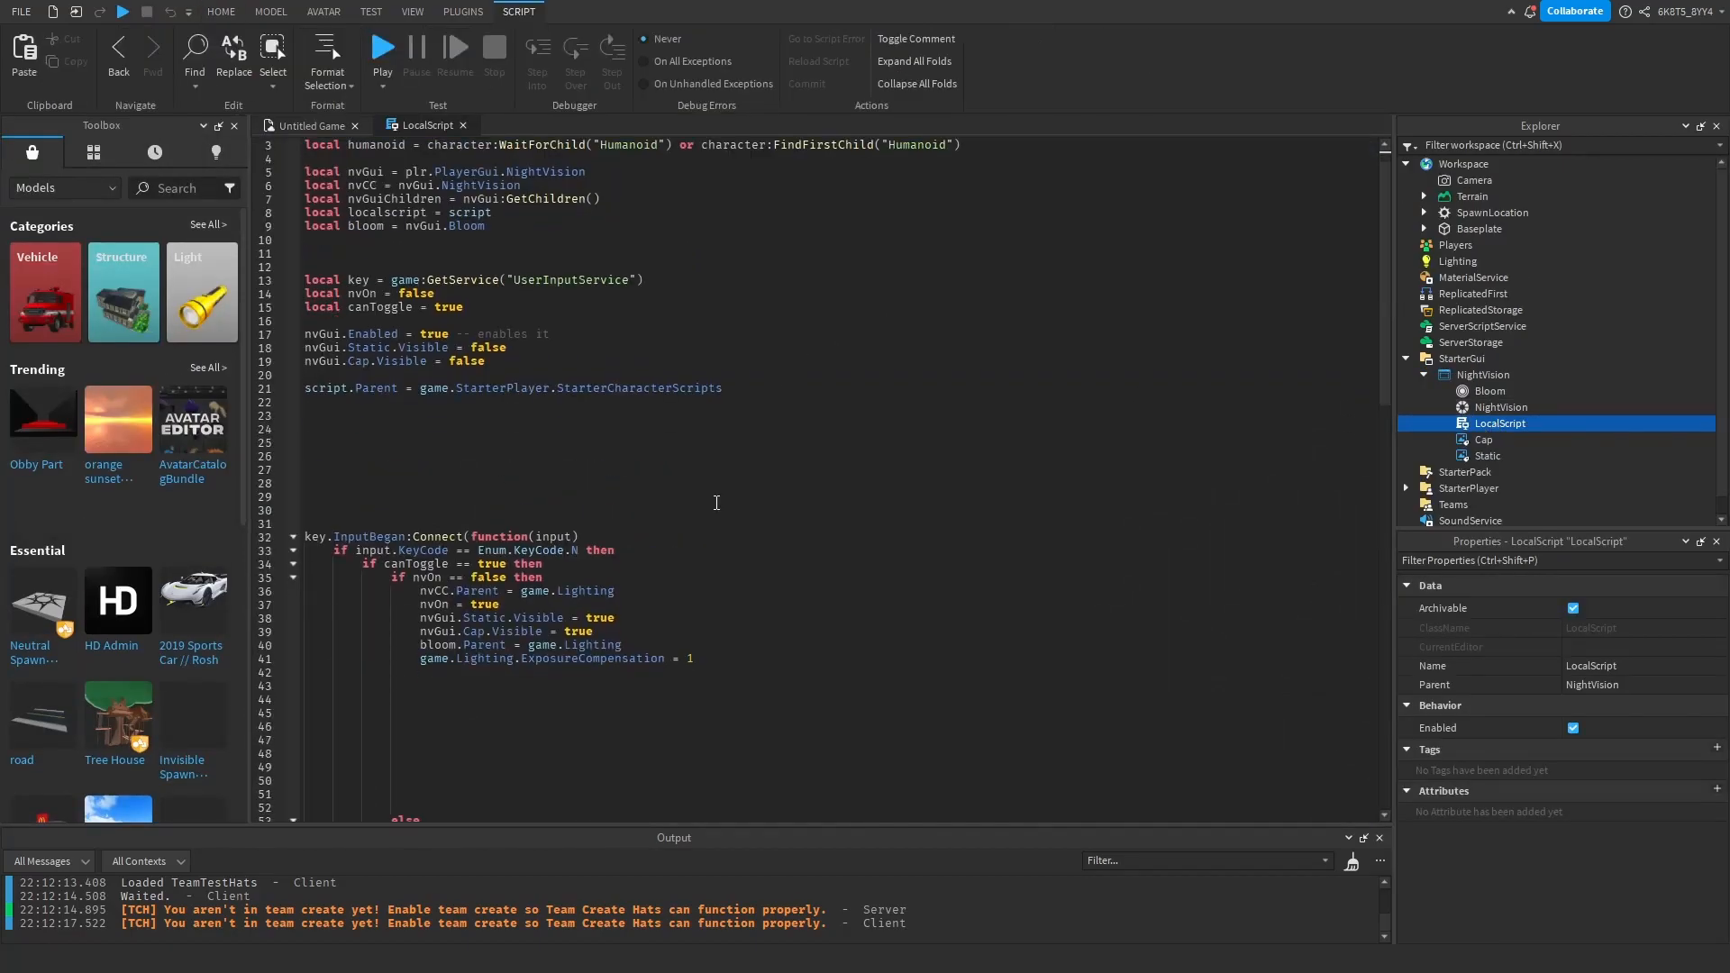
{"action": "scroll", "scroll_direction": "down", "scroll_amount": 3}
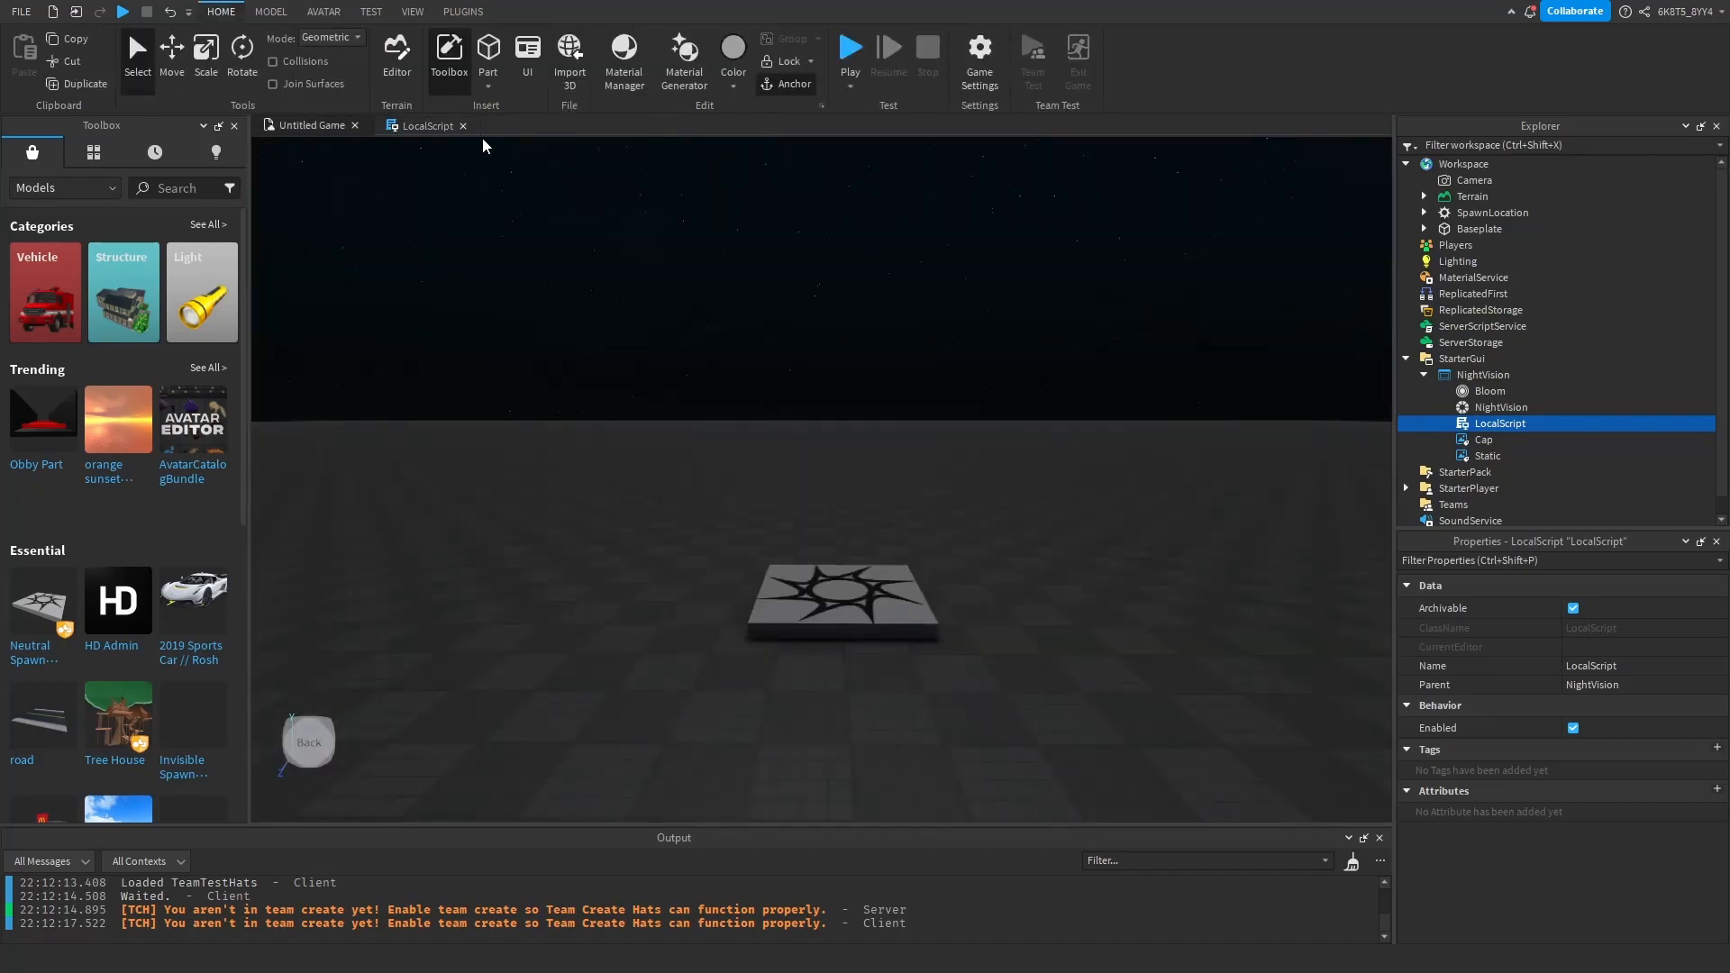
{"action": "left_click", "coordinate": [449, 56]}
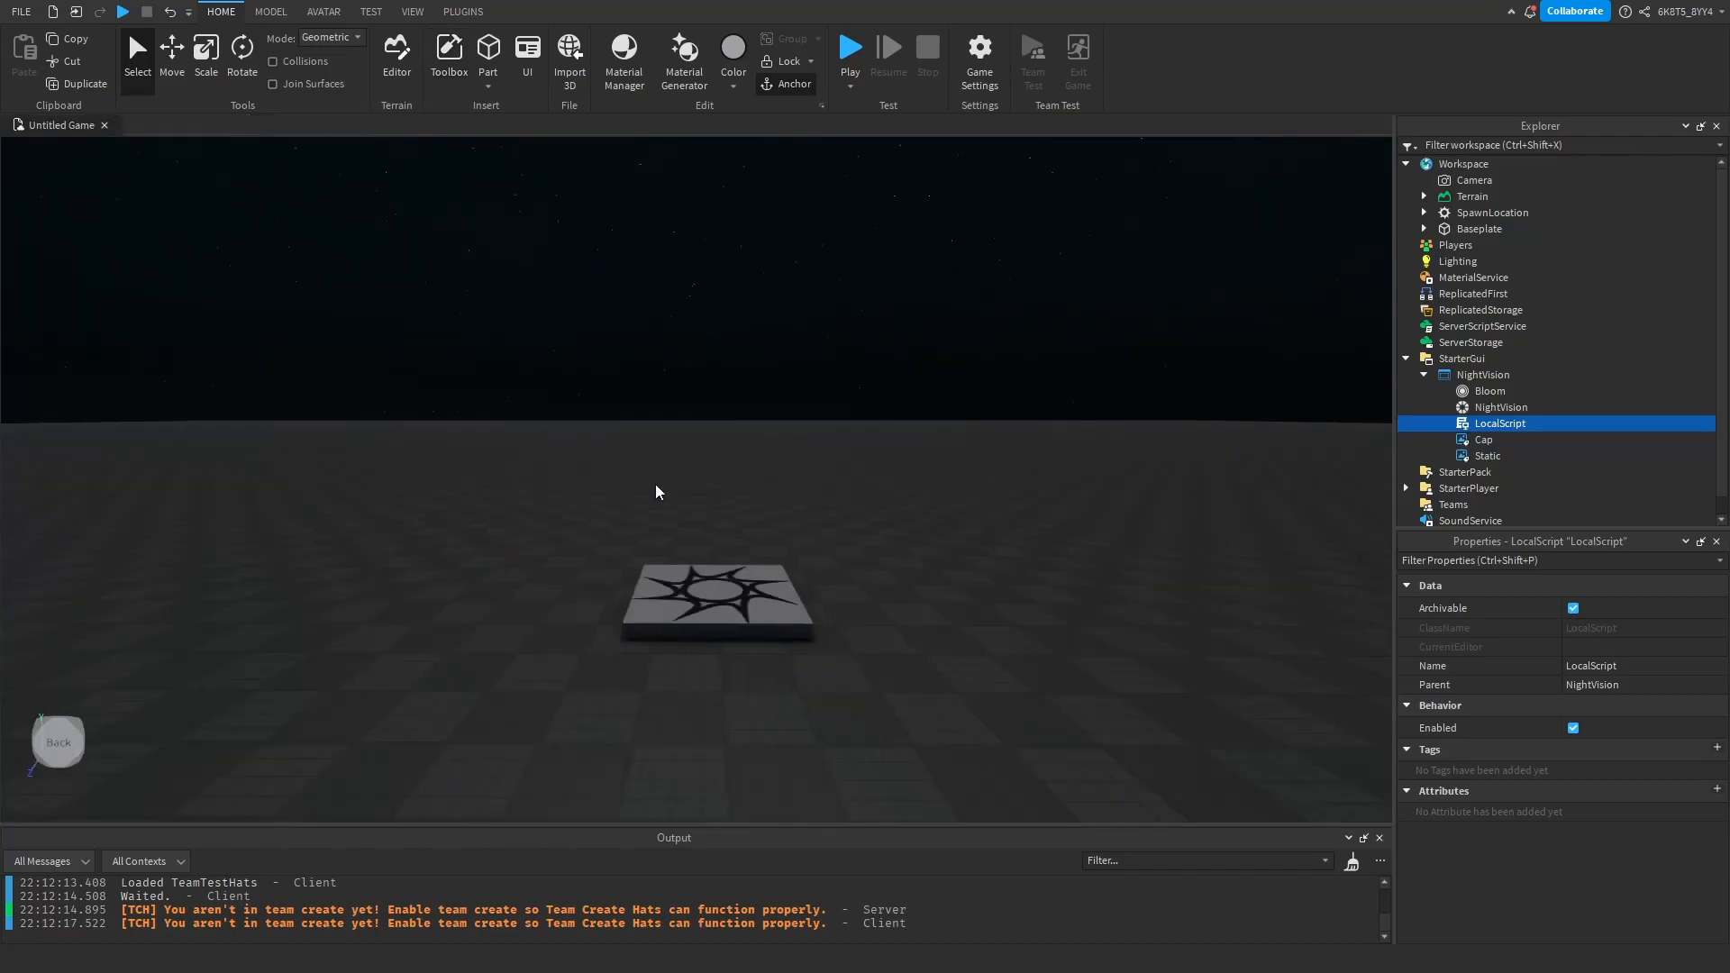